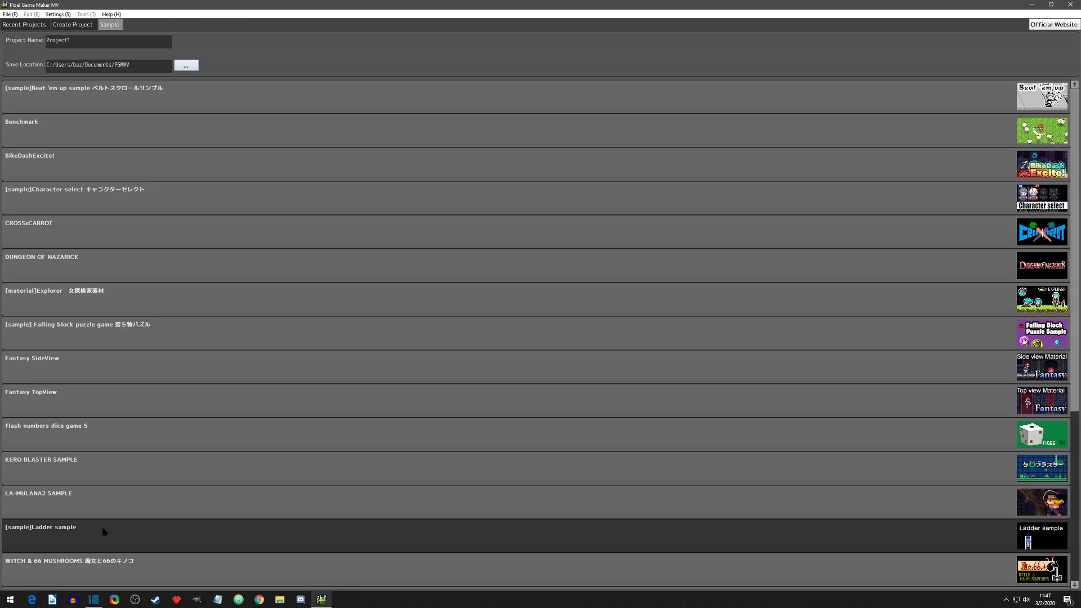
pyautogui.moveTo(104, 39)
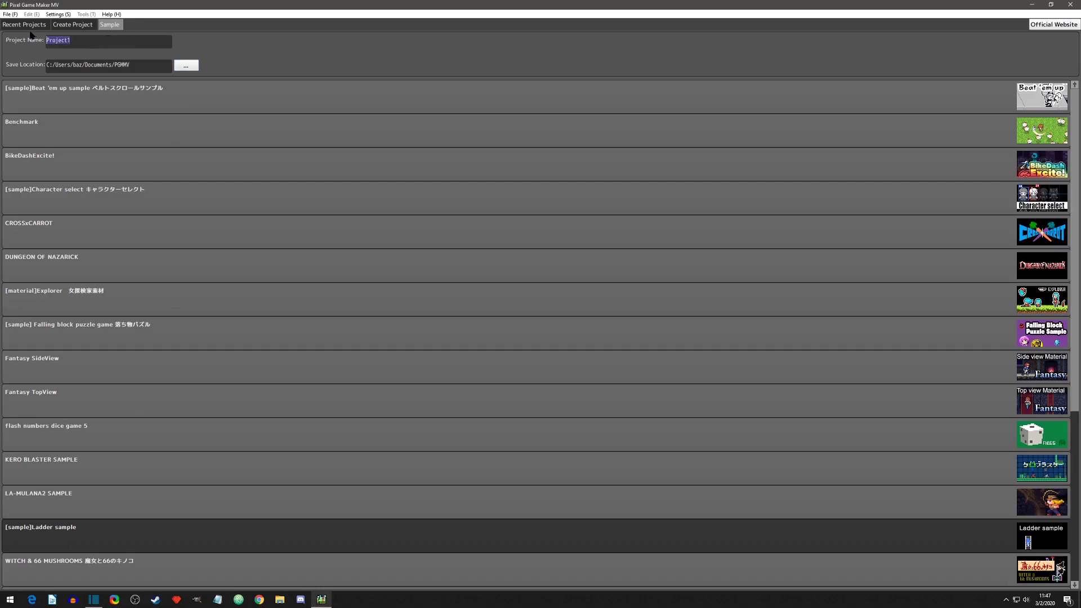
# Step: Open the [sample]Ladder sample project from the Sample tab
pyautogui.click(23, 24)
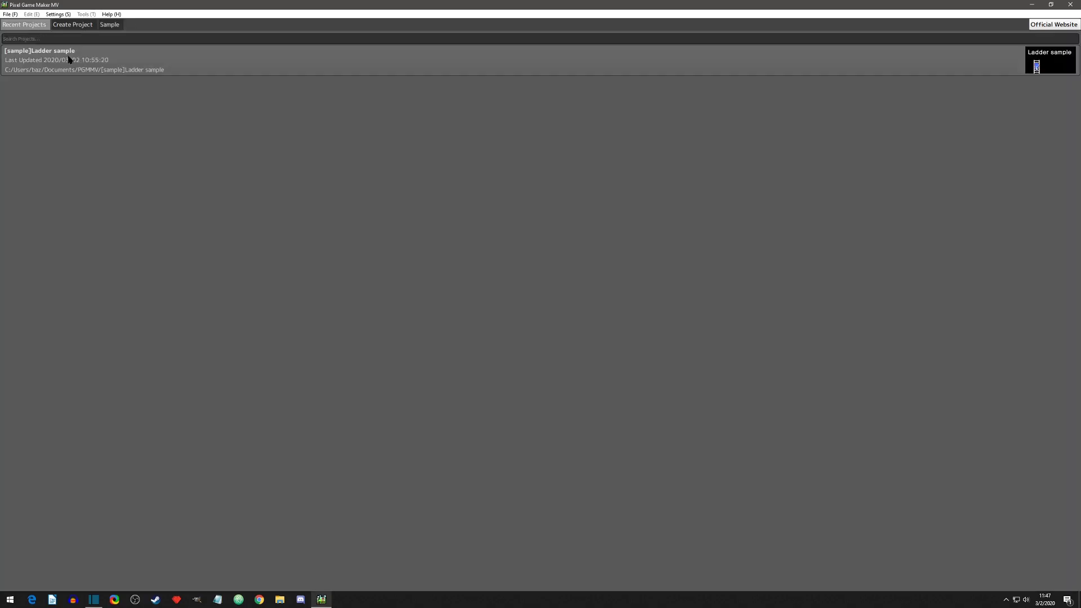
pyautogui.moveTo(139, 60)
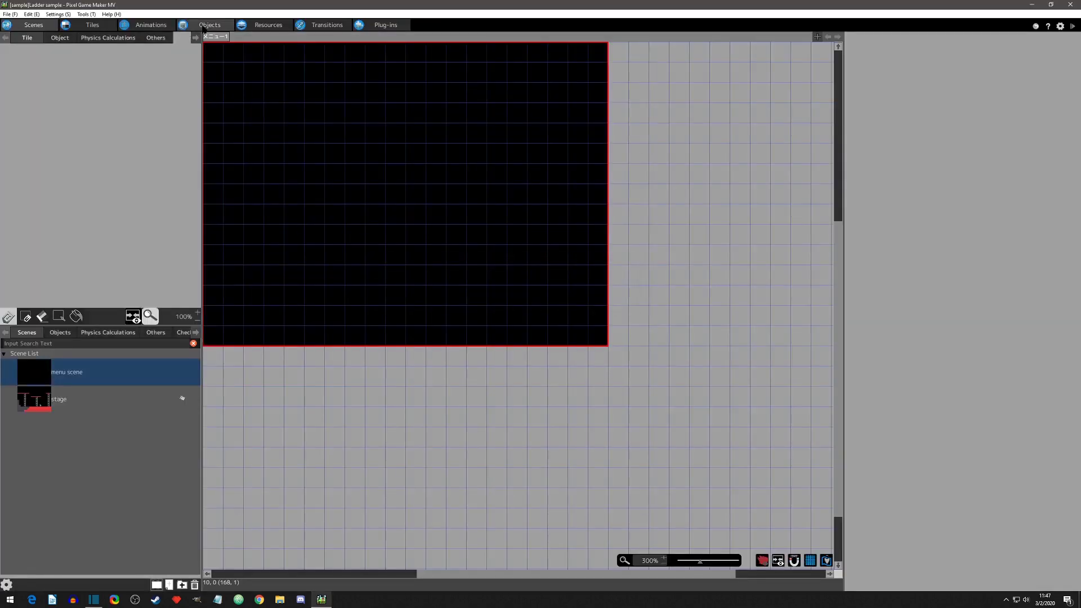
# Step: Show the player's action program and review the jump (through tile) and idle states
pyautogui.click(209, 25)
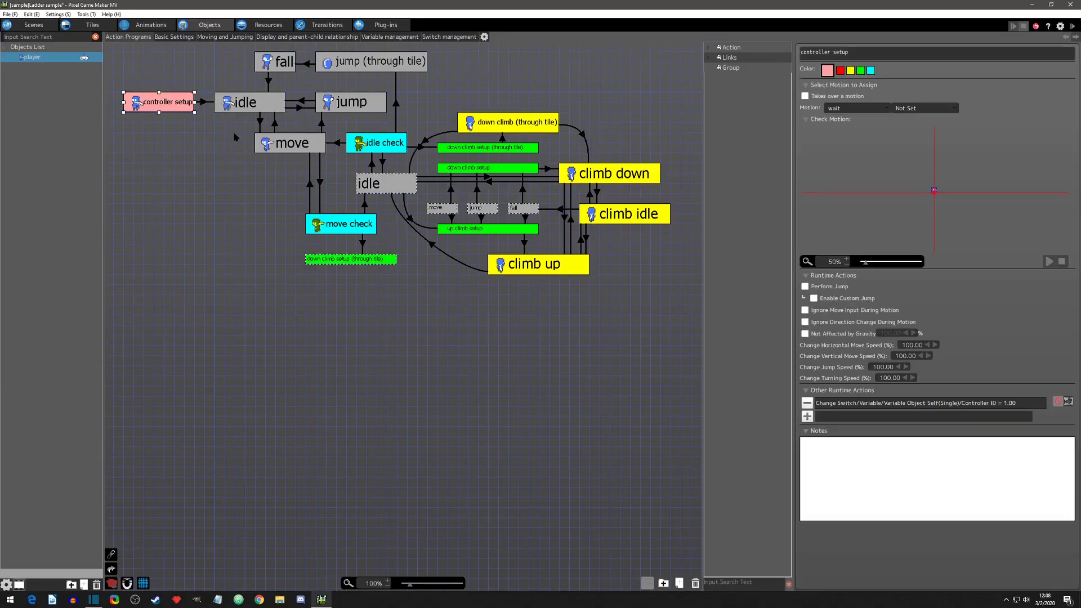
pyautogui.moveTo(235, 140)
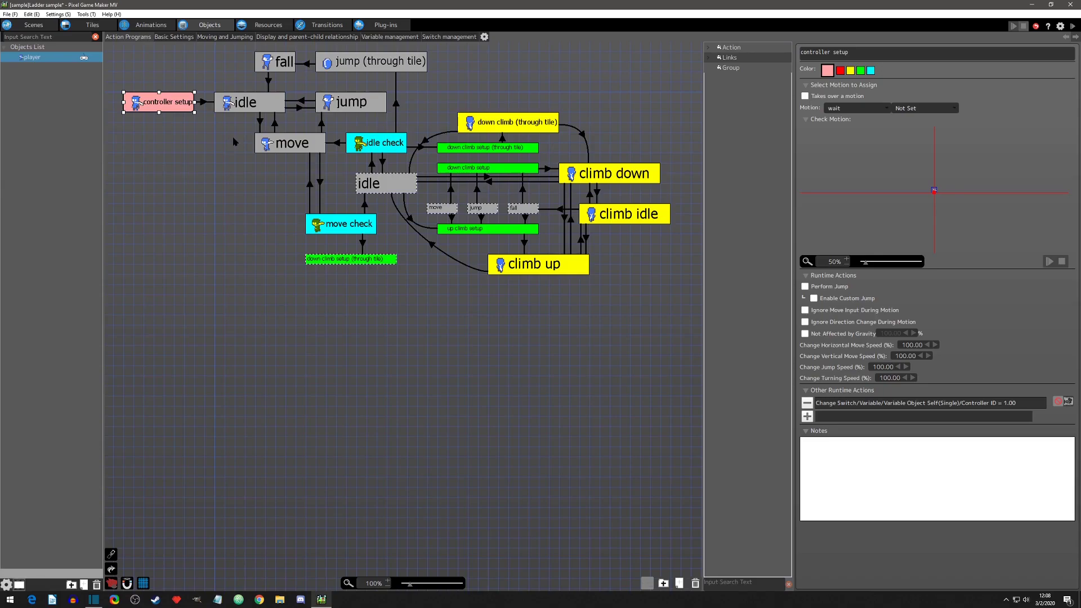
pyautogui.moveTo(78, 78)
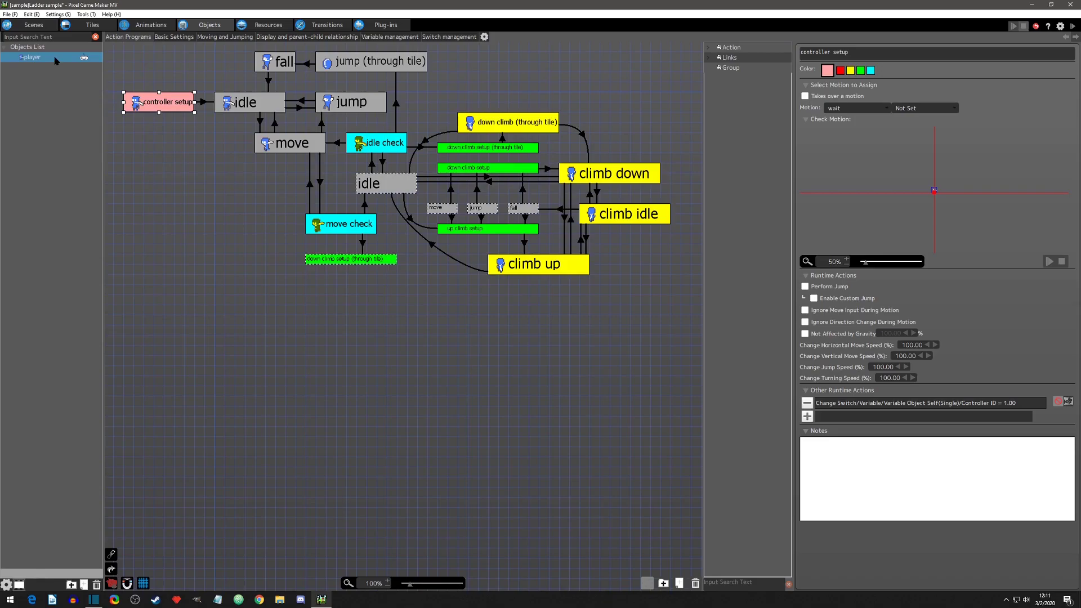
pyautogui.rightClick(30, 57)
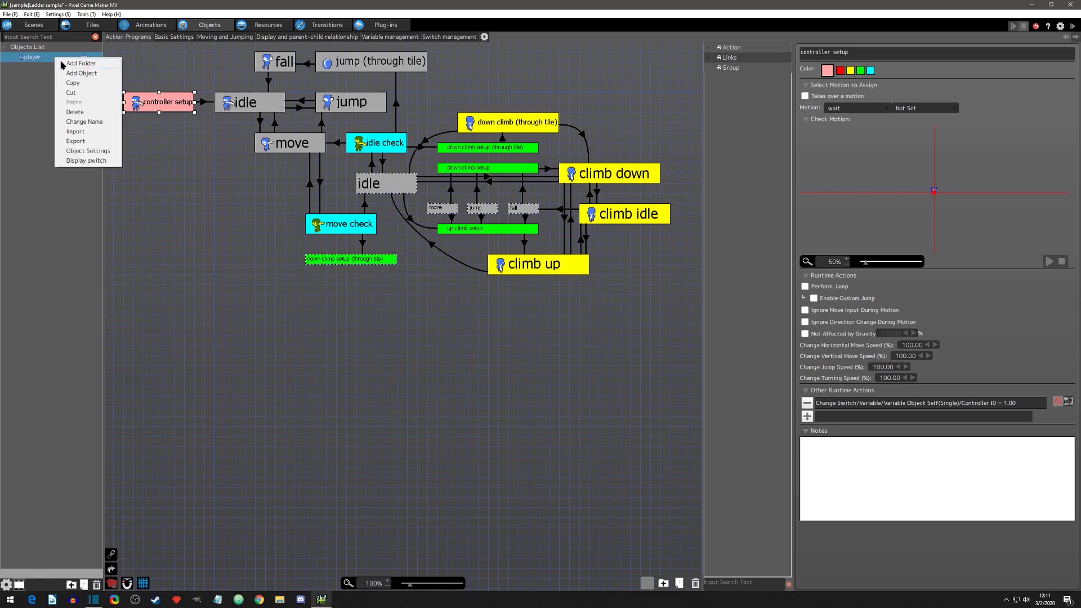
pyautogui.moveTo(69, 141)
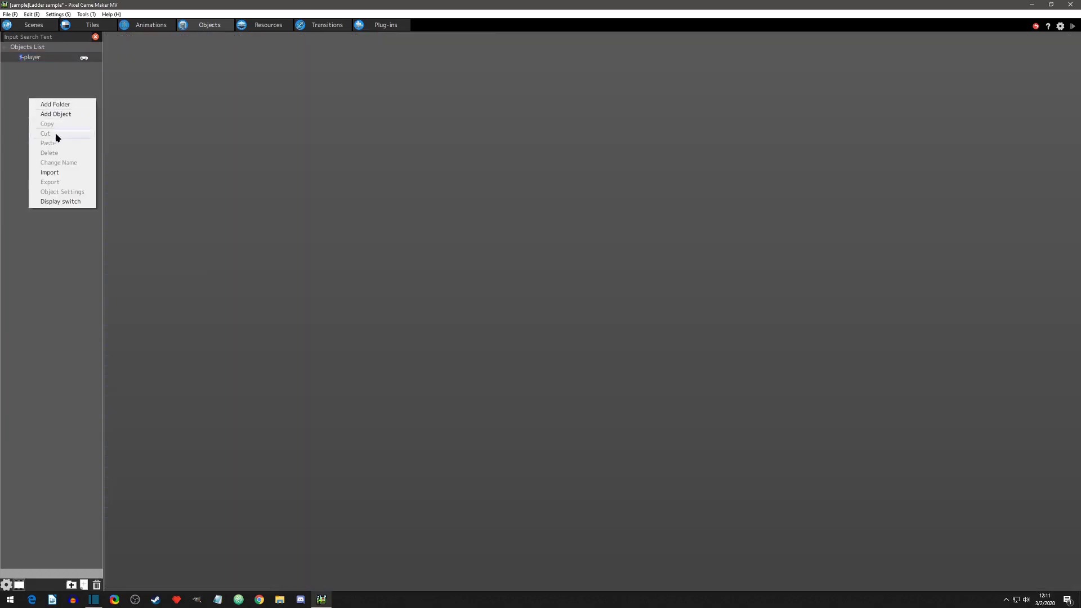
pyautogui.moveTo(43, 70)
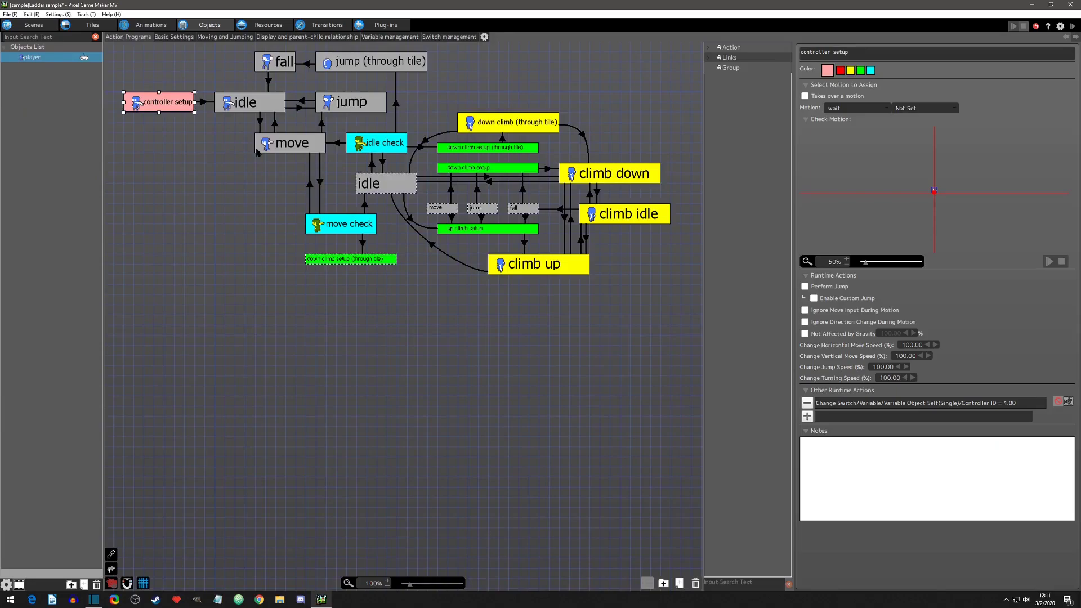
pyautogui.click(378, 61)
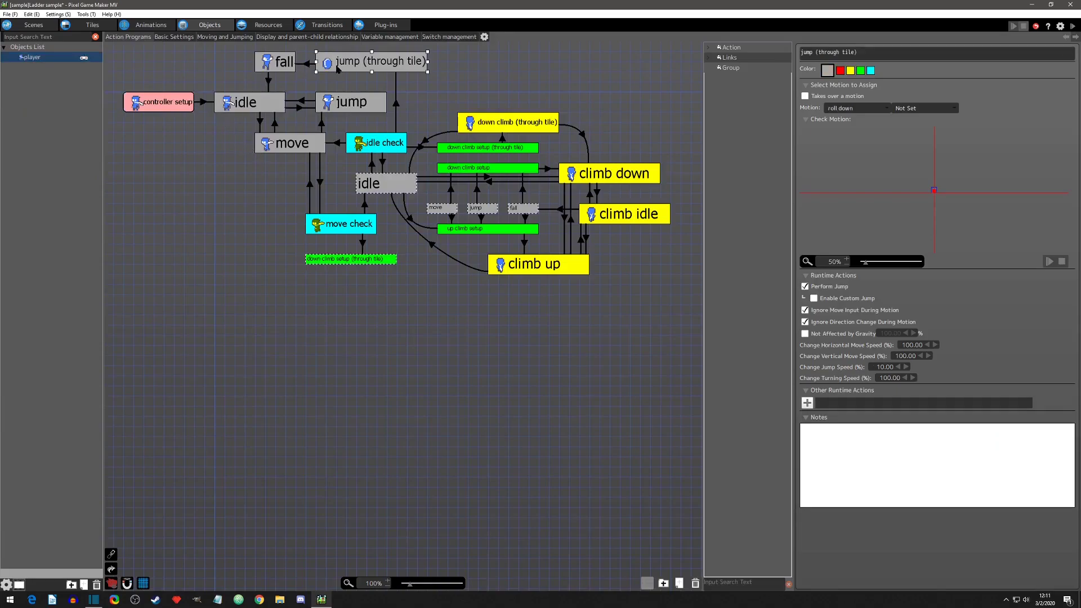
pyautogui.click(244, 103)
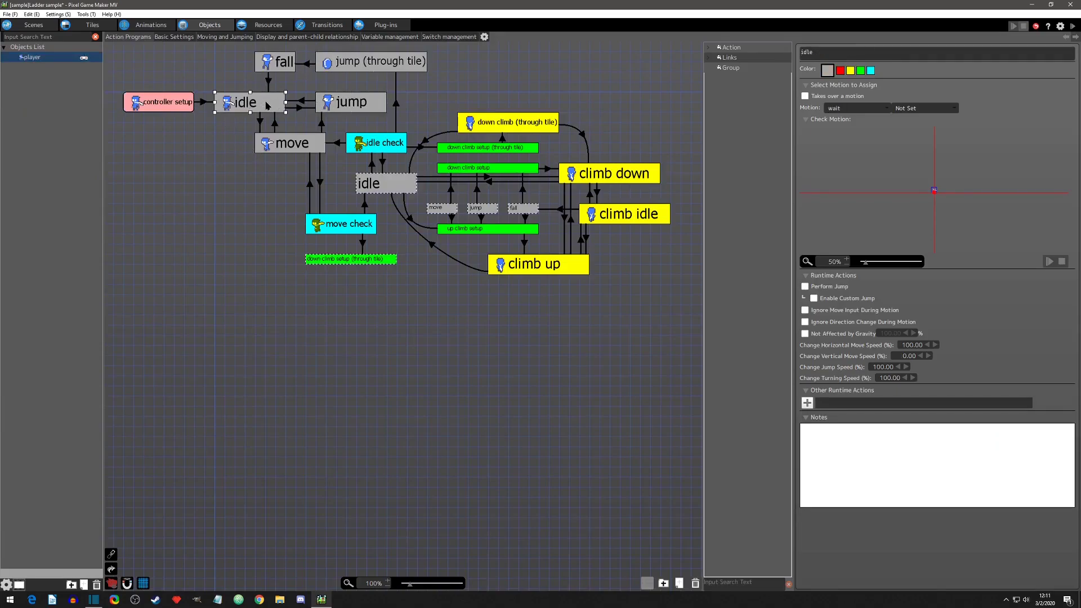
# Step: Look at the ladder stage scene, return to the player's program and start a test play
pyautogui.click(33, 25)
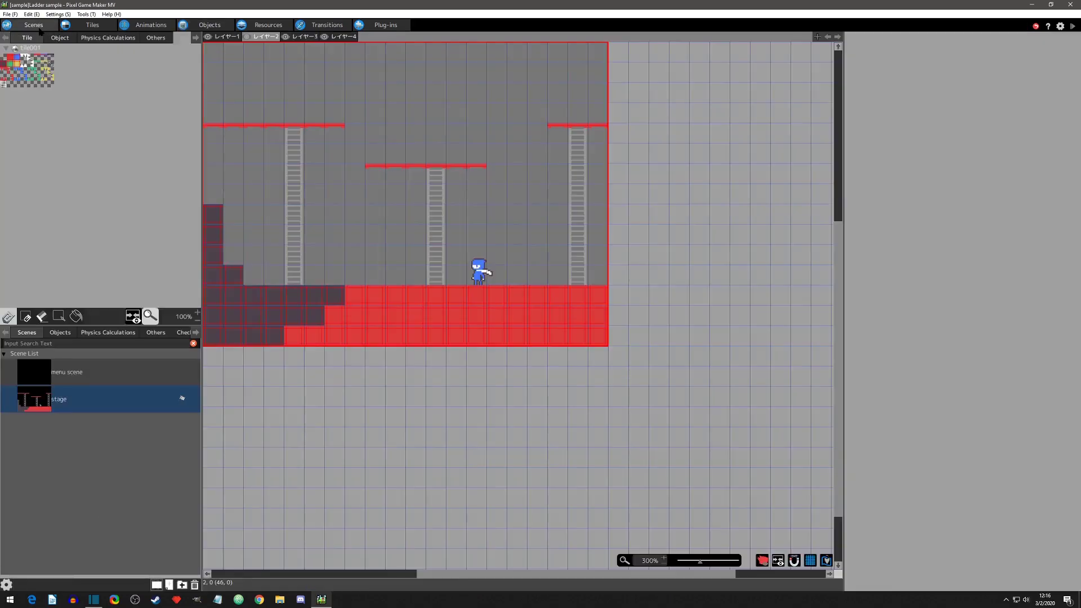
pyautogui.click(262, 36)
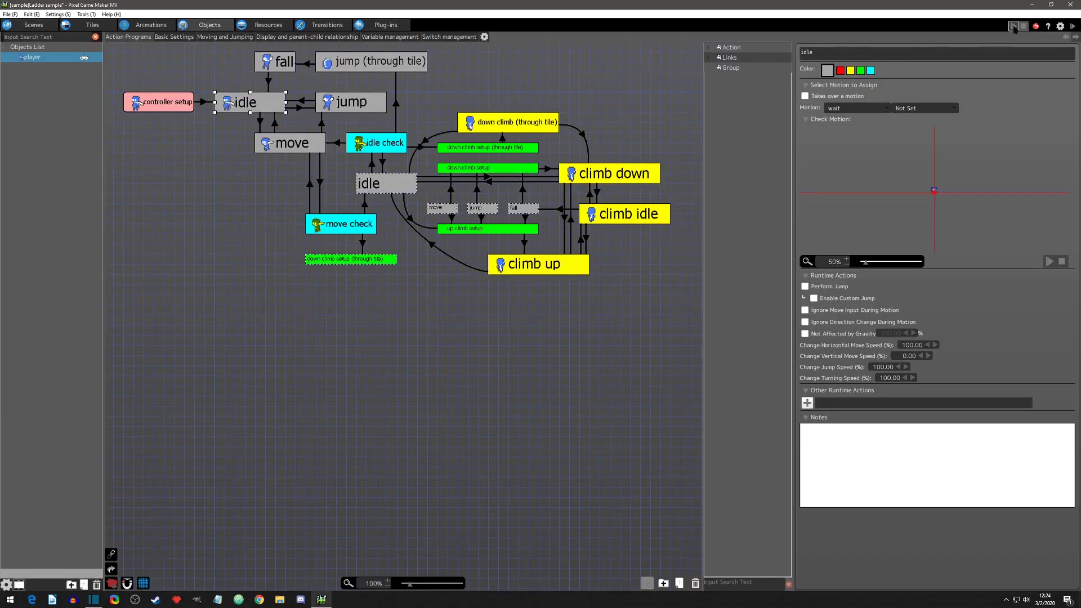
pyautogui.click(1015, 25)
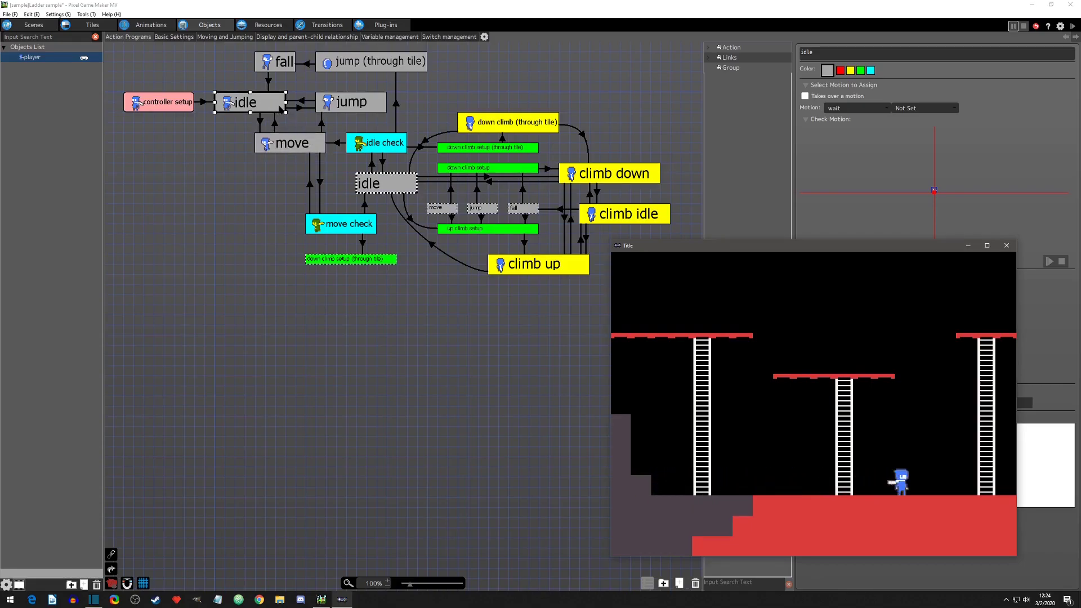
# Step: Focus the test-play window and climb the player up the middle ladder
pyautogui.click(376, 143)
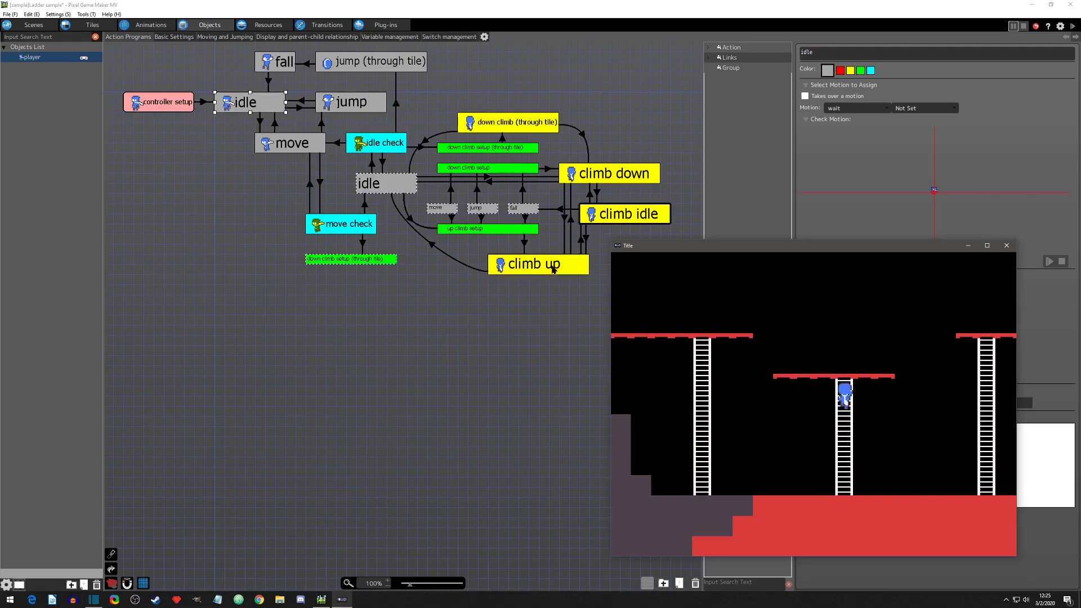
pyautogui.moveTo(416, 285)
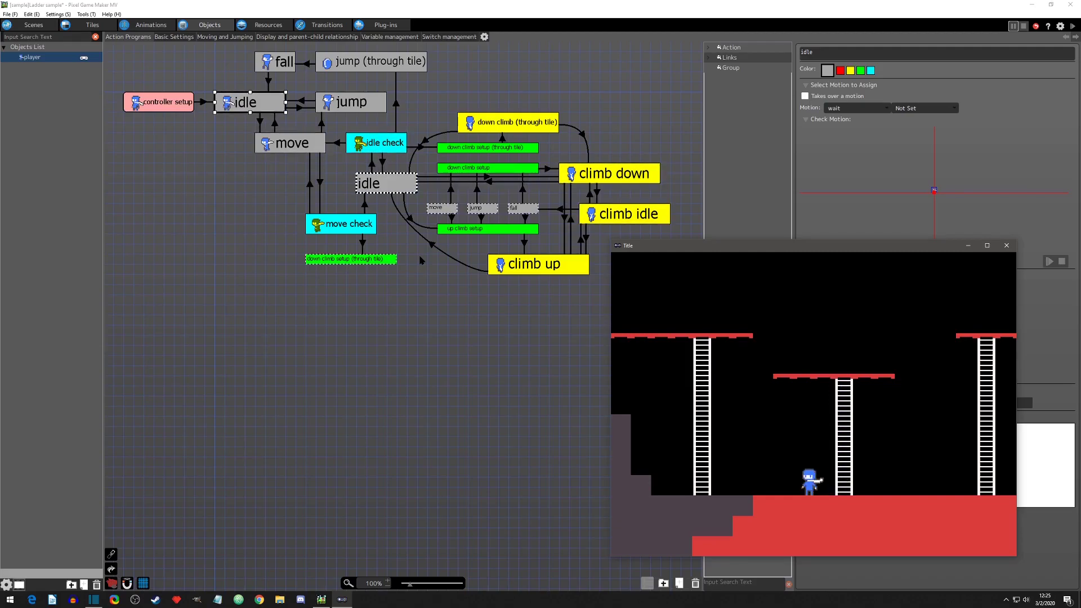
pyautogui.moveTo(843, 506)
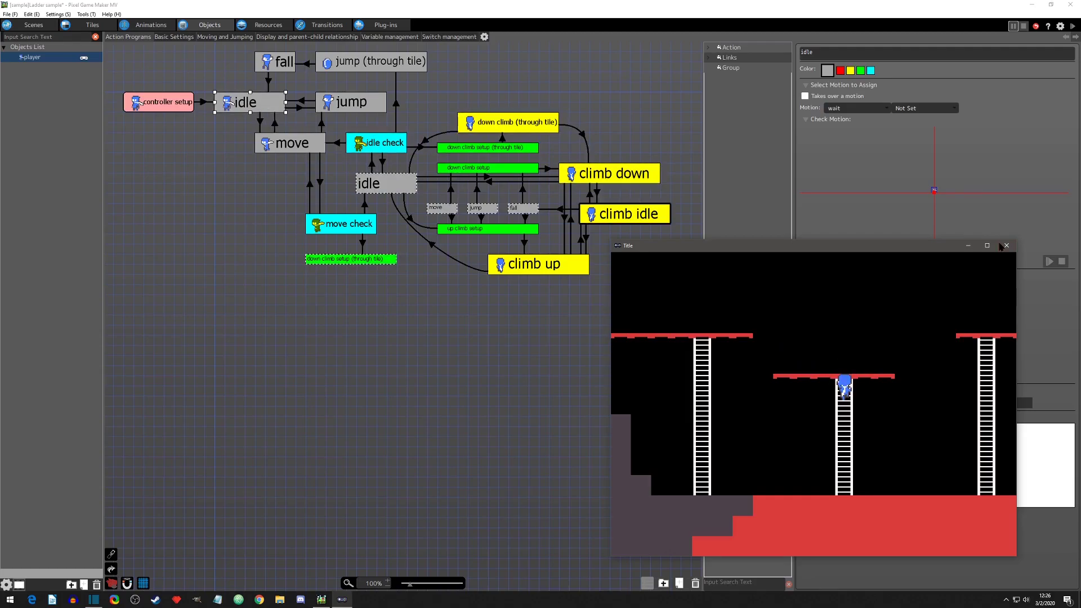
# Step: Close the test-play window to return to the action program
pyautogui.click(1006, 245)
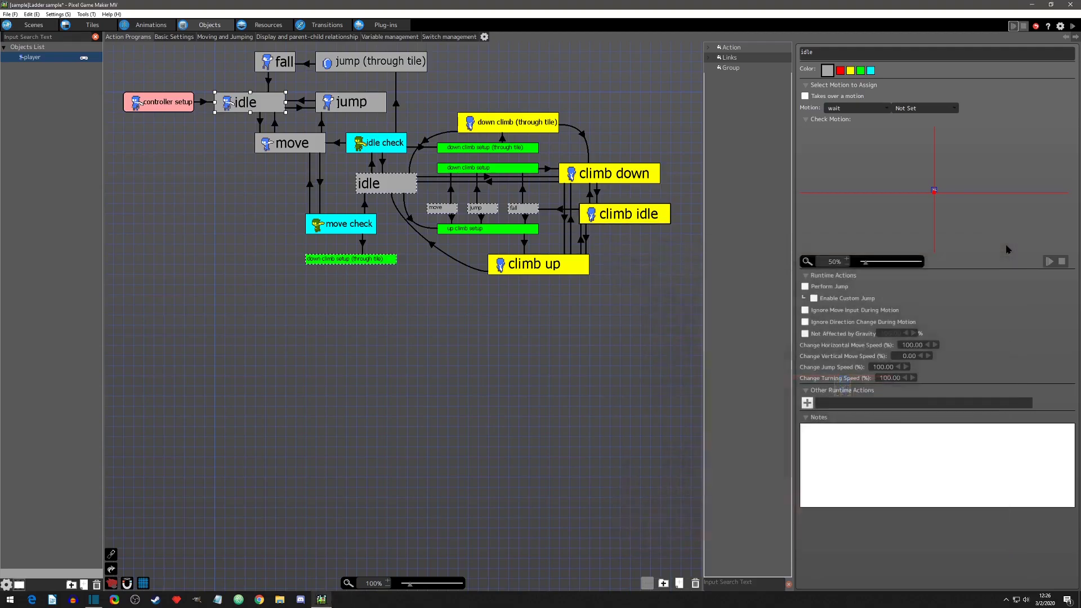
pyautogui.moveTo(1009, 251)
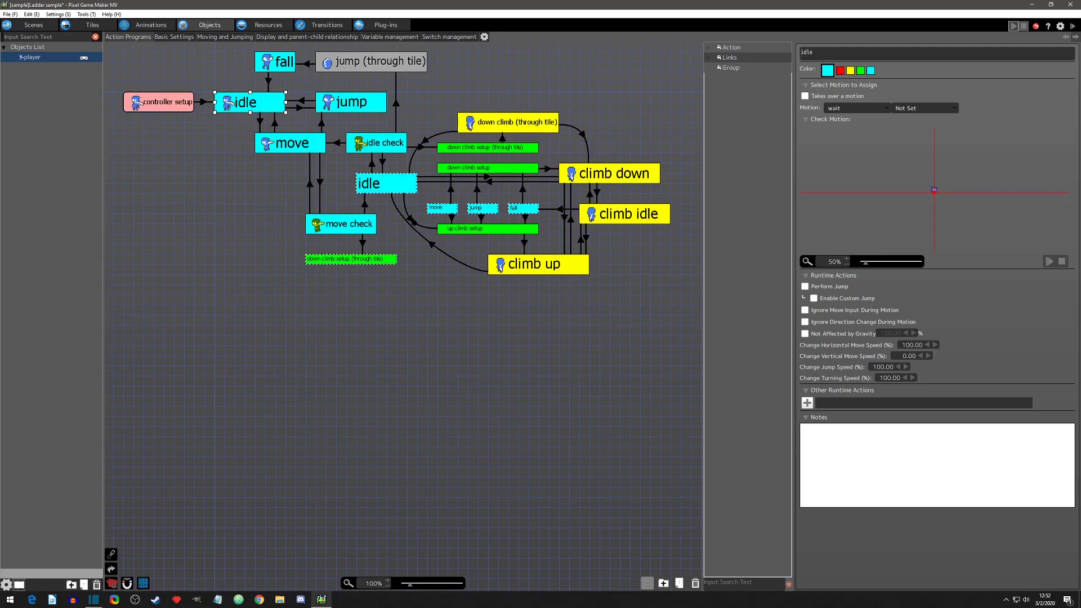
# Step: Check the idle→up climb setup link's Area Detection = 845 condition, then show the player's variables
pyautogui.click(409, 217)
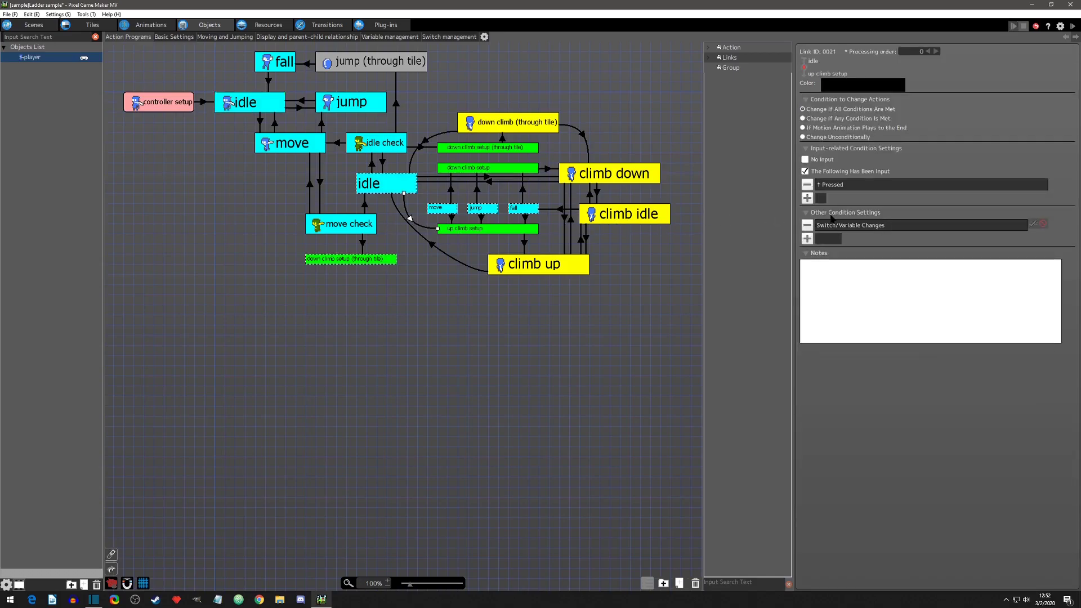
pyautogui.moveTo(894, 230)
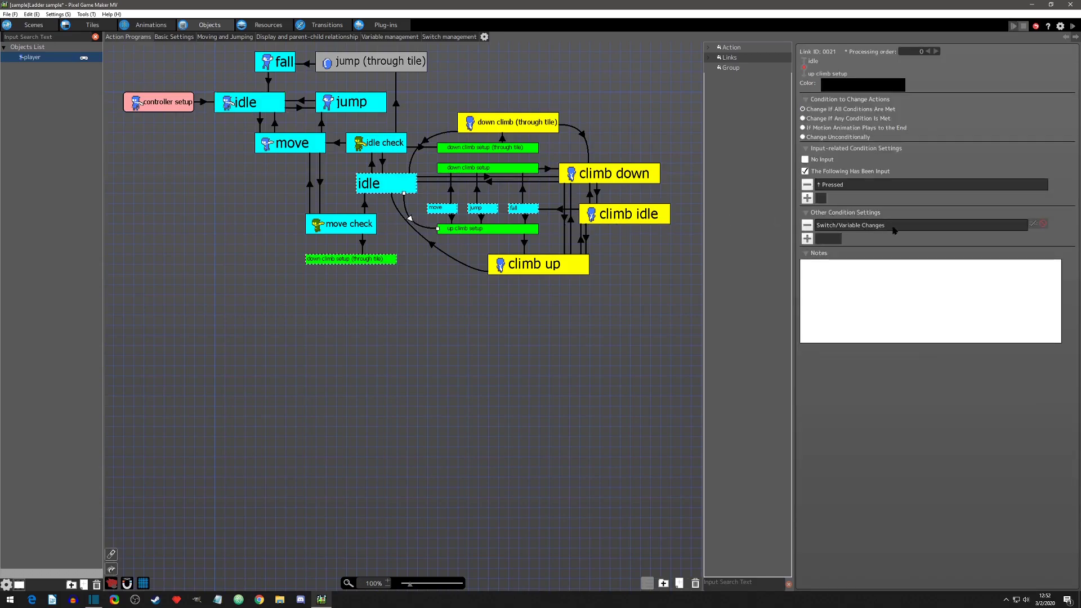
pyautogui.click(1033, 225)
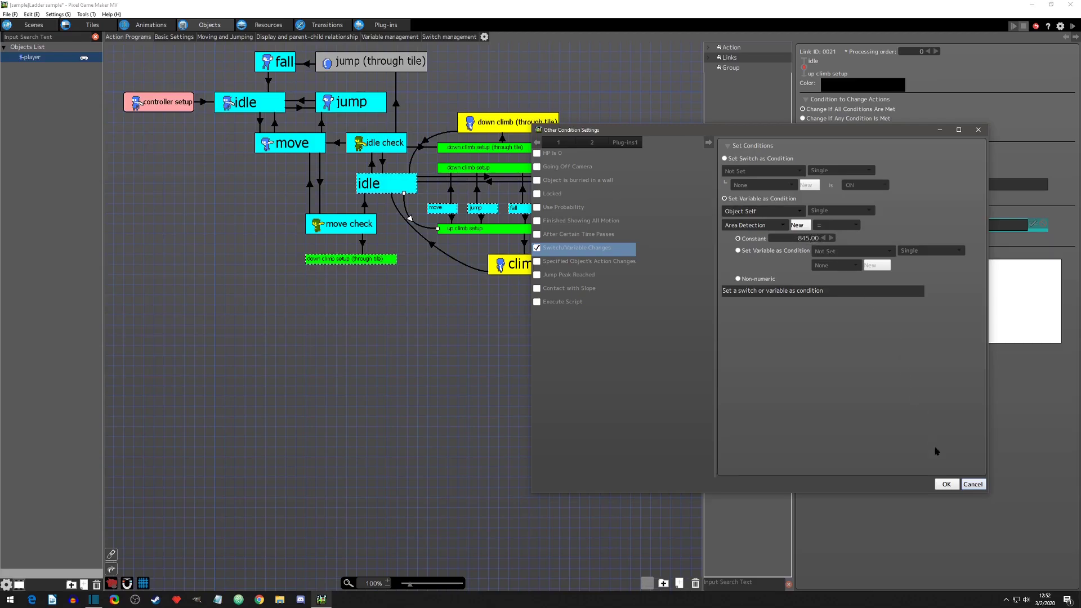
pyautogui.click(945, 483)
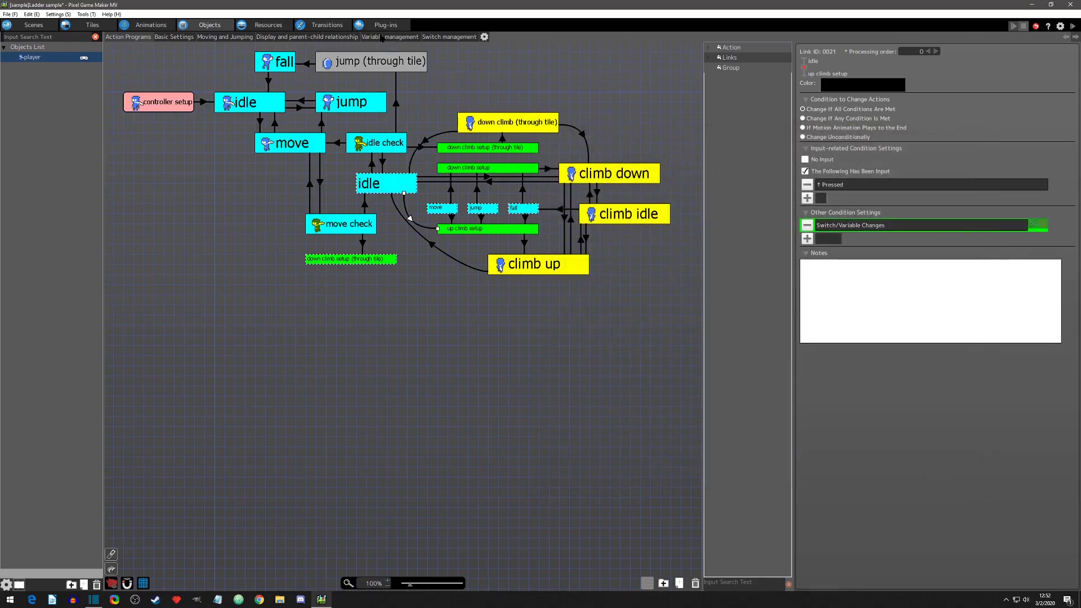
pyautogui.click(390, 36)
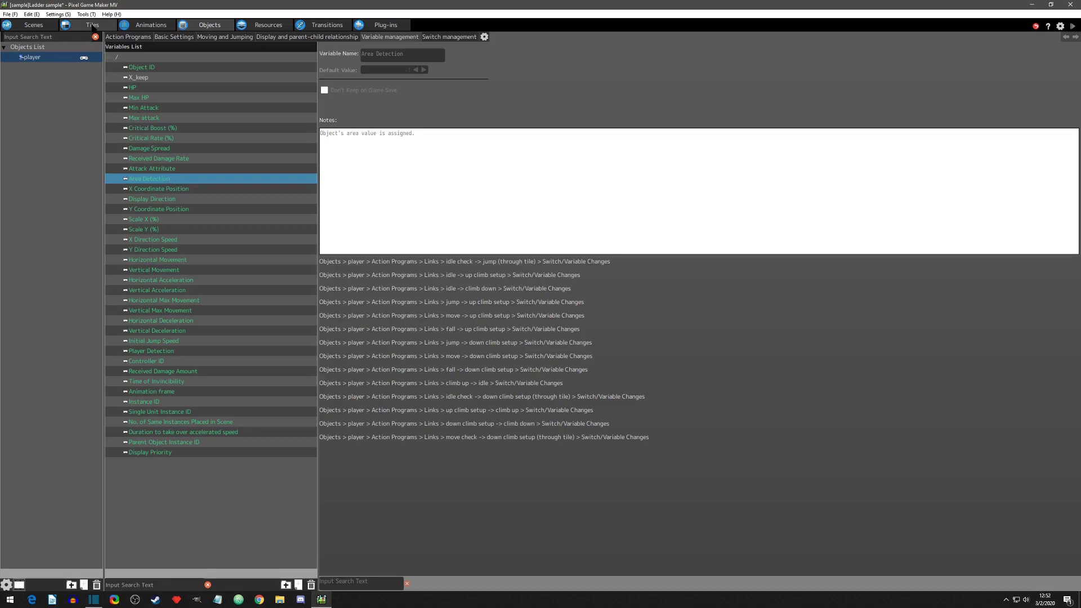
# Step: Show the ladder tile in tile001, which sets Area Detection to 845 on overlap
pyautogui.click(91, 23)
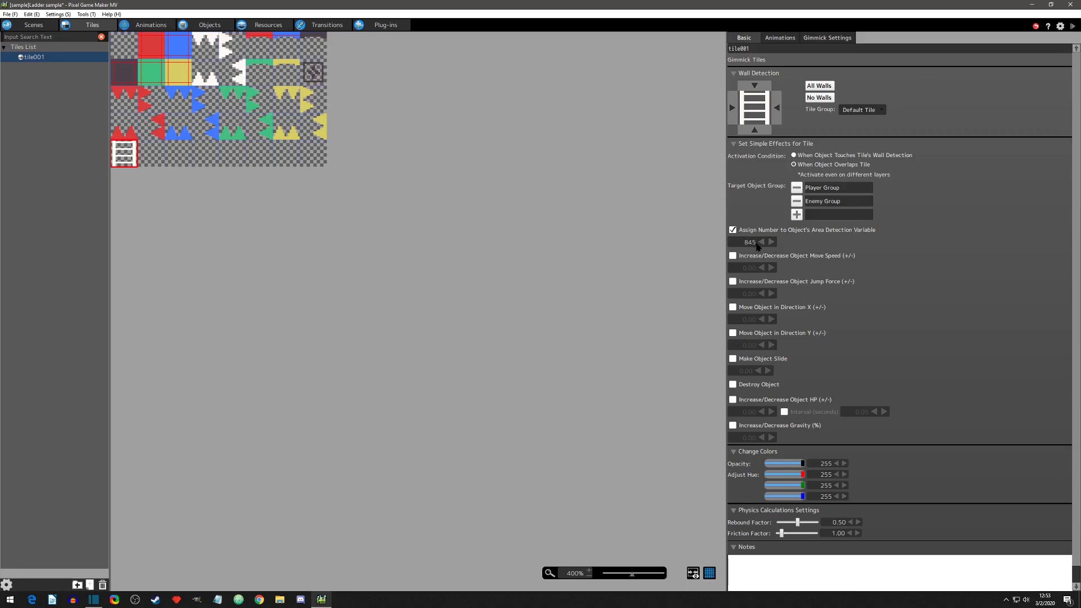
pyautogui.moveTo(788, 247)
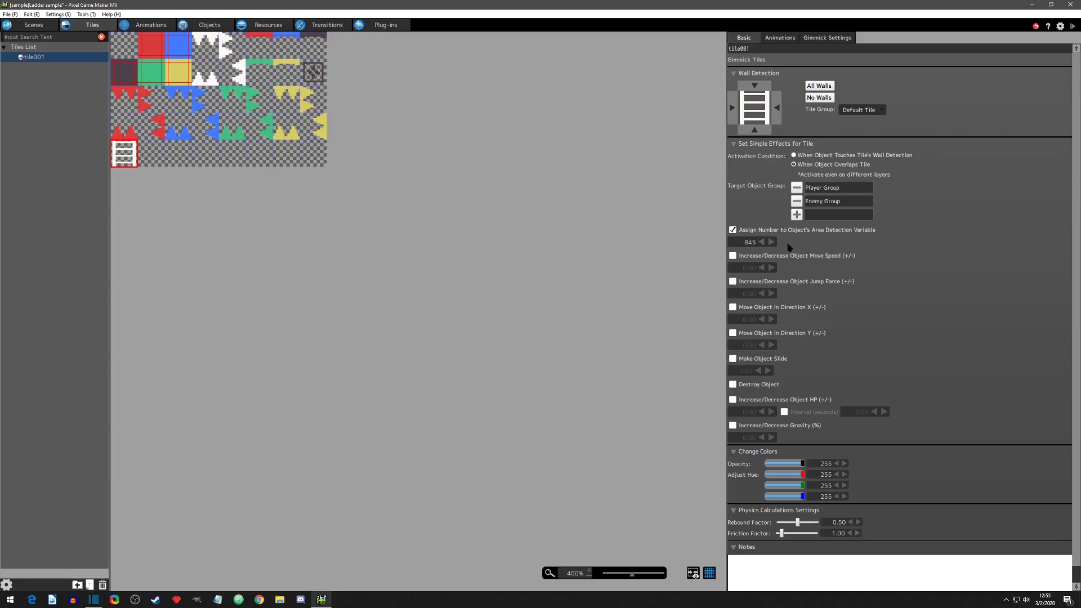
pyautogui.moveTo(743, 179)
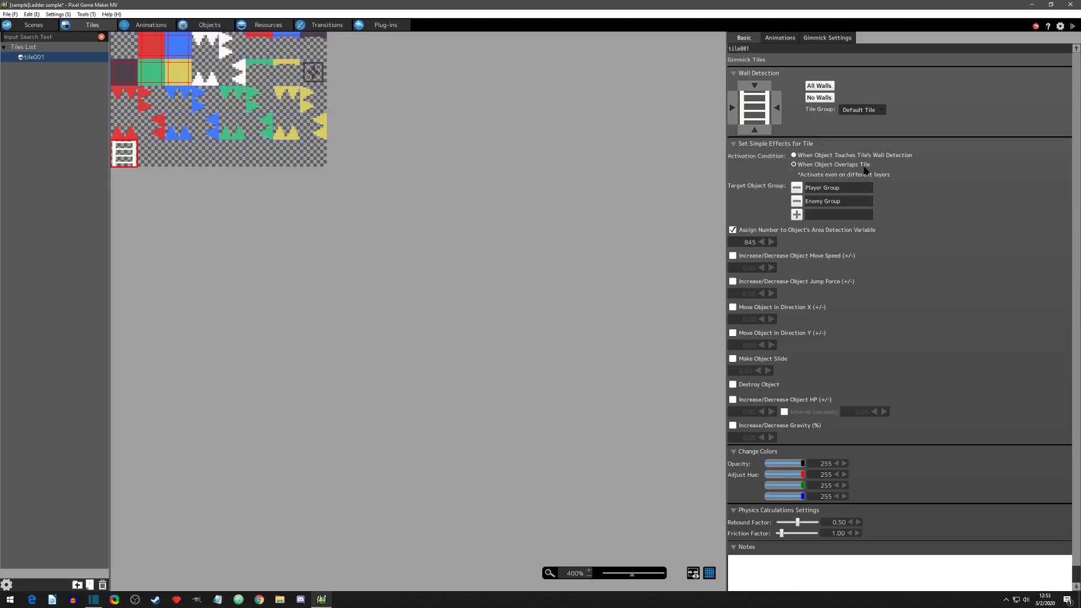
pyautogui.moveTo(864, 171)
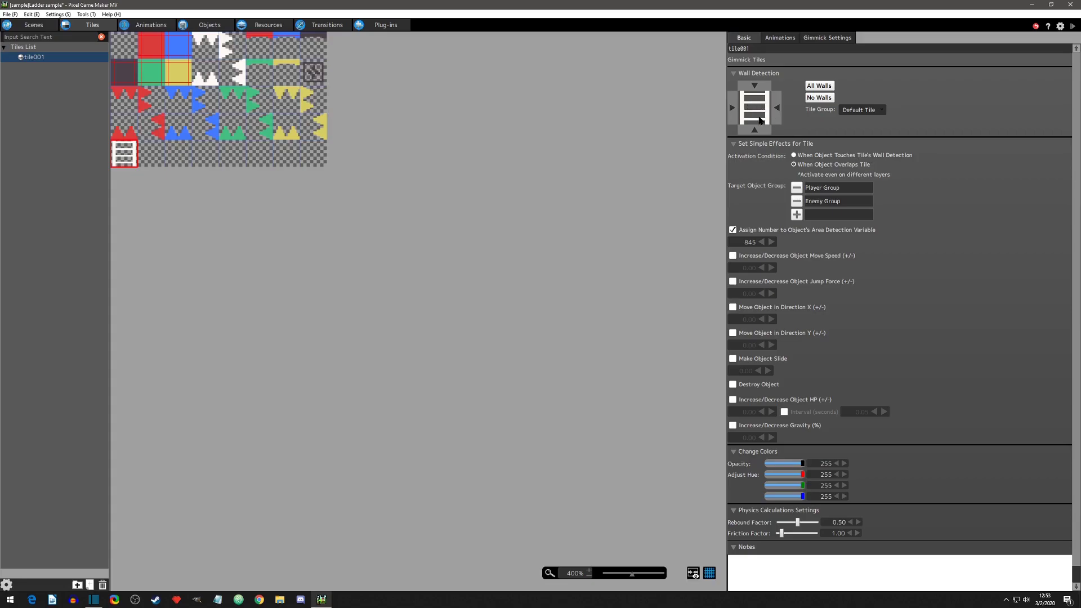
pyautogui.click(825, 37)
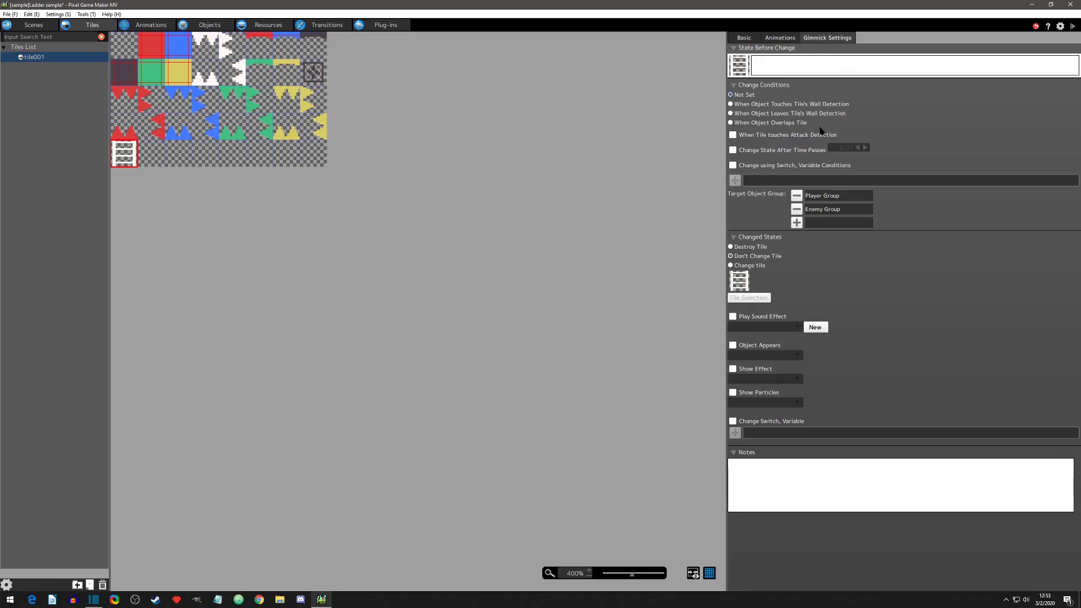
pyautogui.click(743, 37)
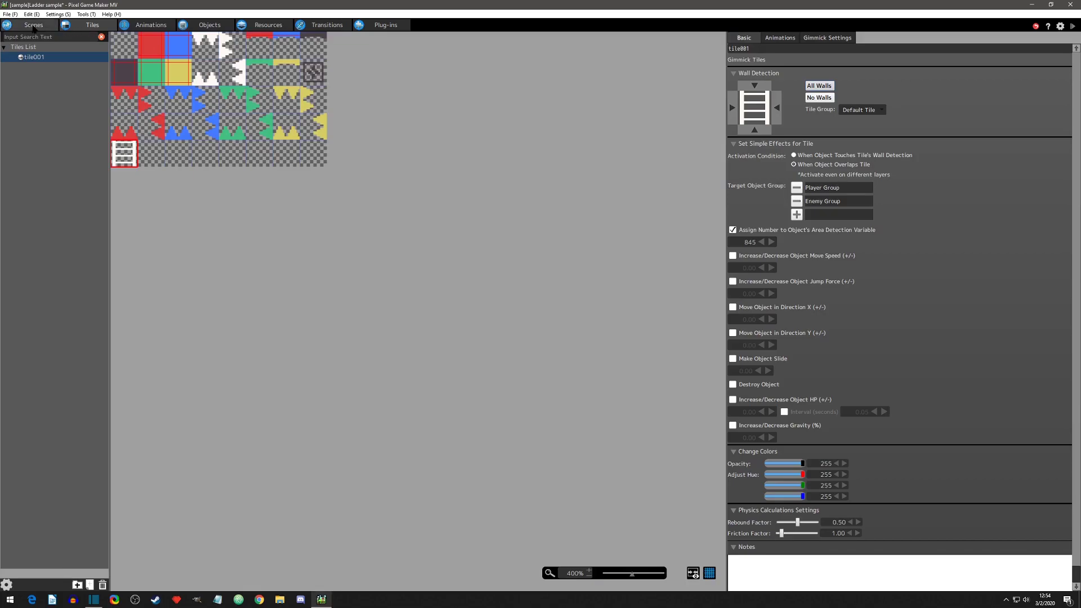
pyautogui.click(32, 24)
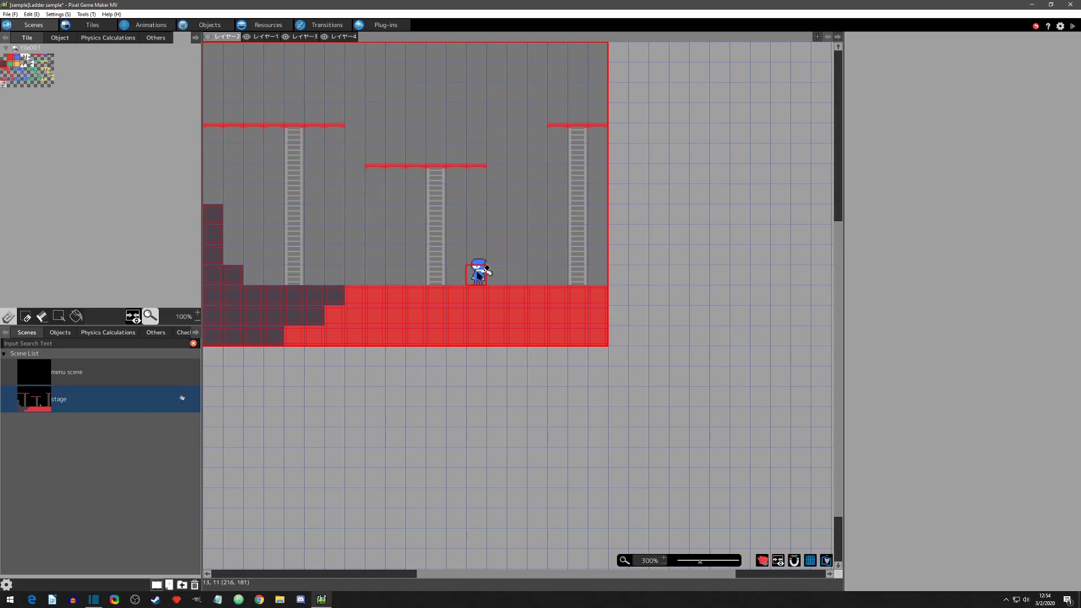
pyautogui.click(302, 36)
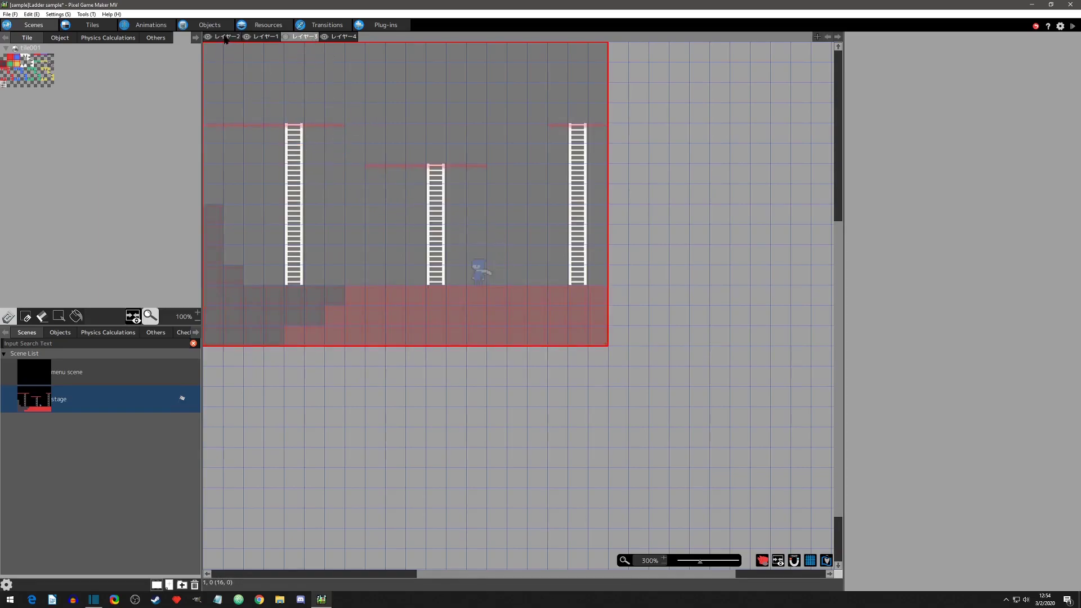
pyautogui.click(225, 36)
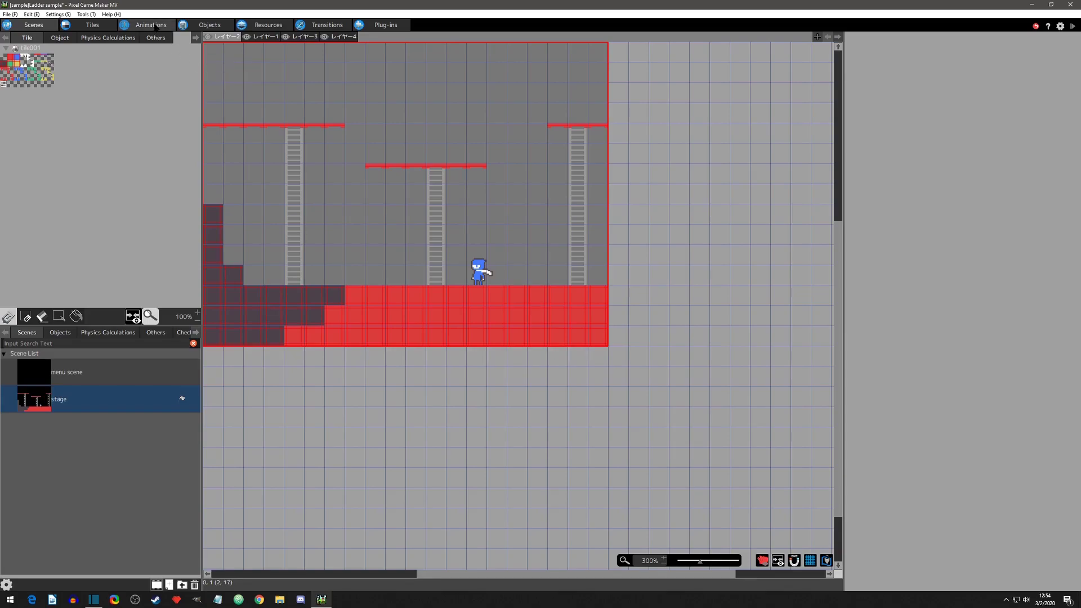
# Step: Inspect the player animation's origin at the character's feet, then return to the action program
pyautogui.click(150, 25)
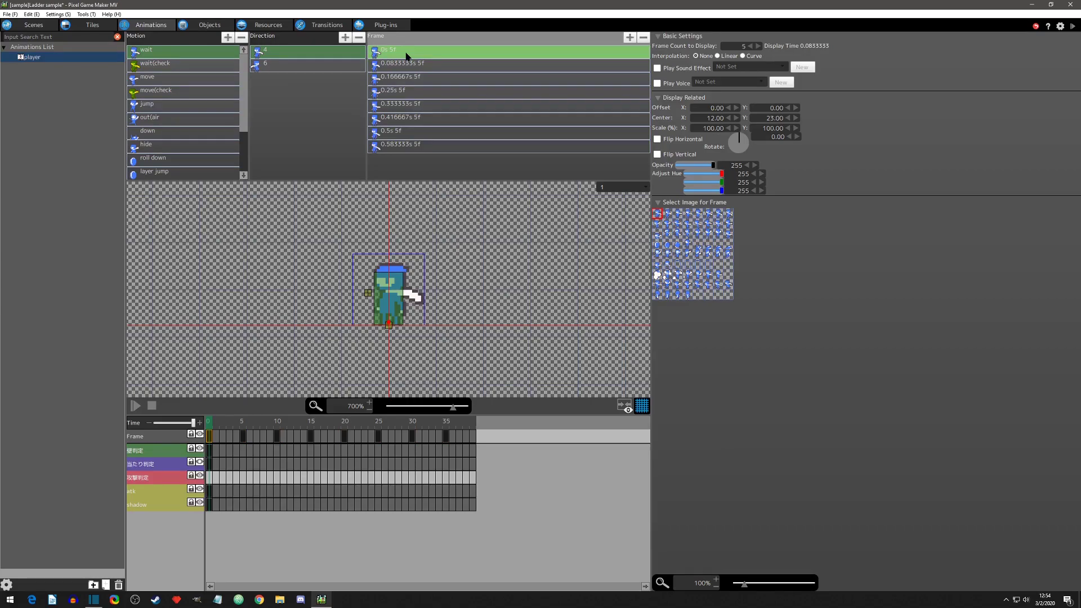
pyautogui.moveTo(389, 328)
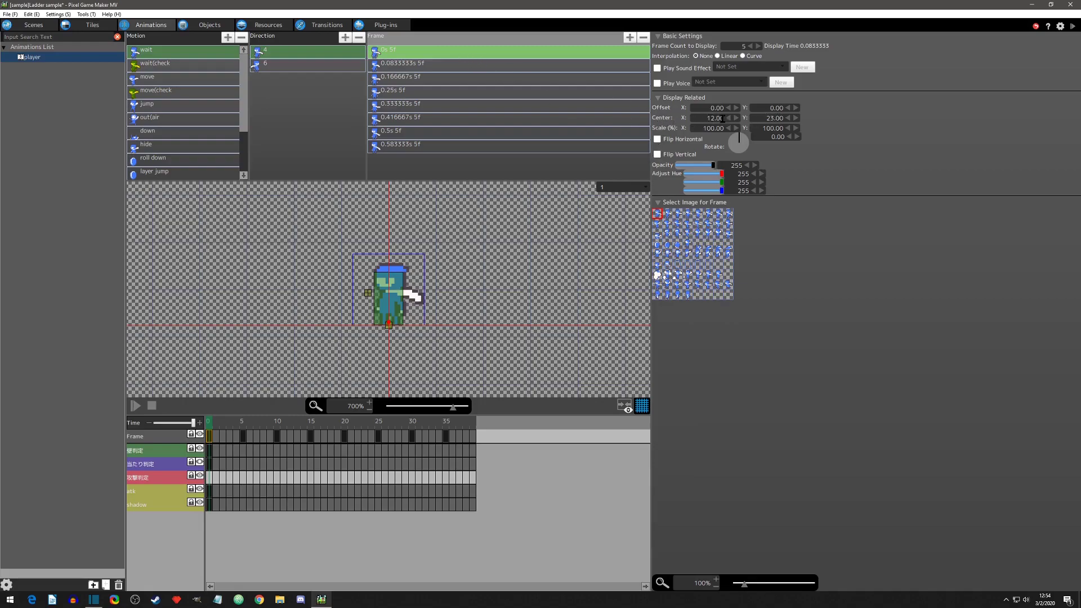
pyautogui.click(32, 56)
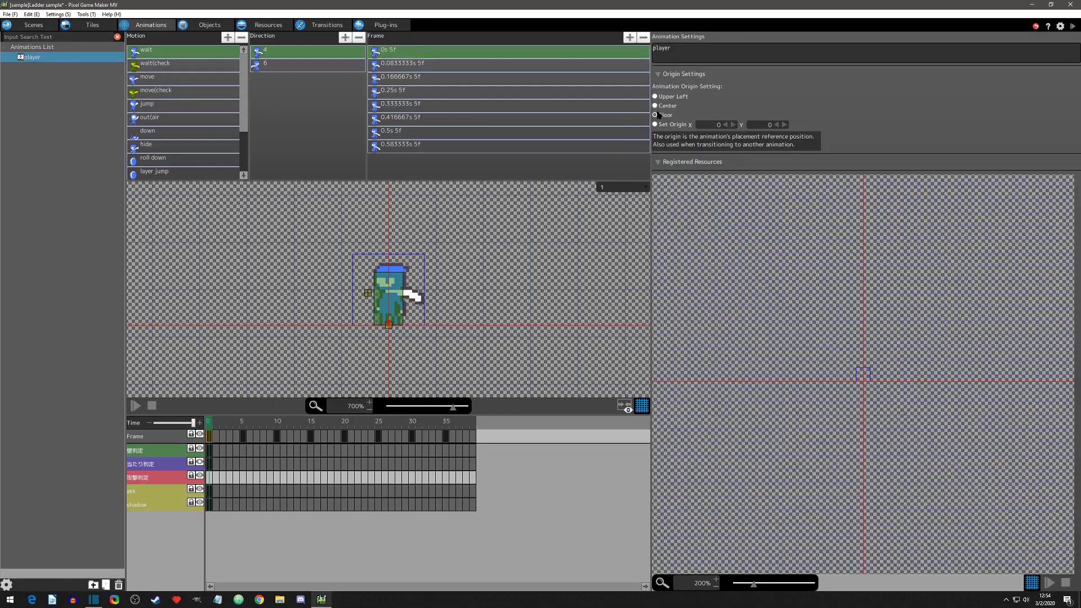
pyautogui.click(655, 115)
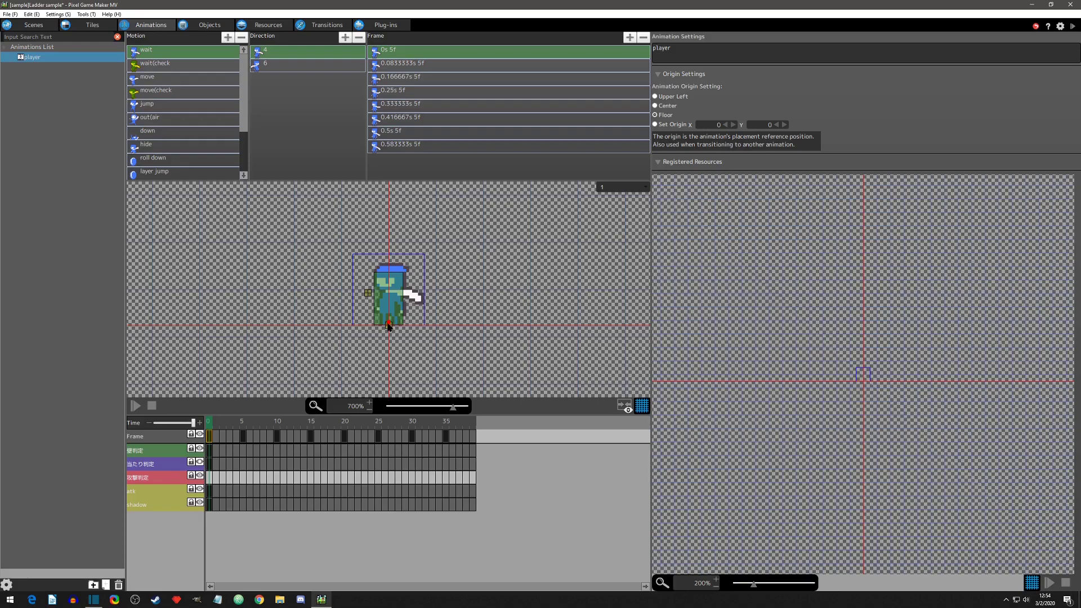
pyautogui.moveTo(389, 330)
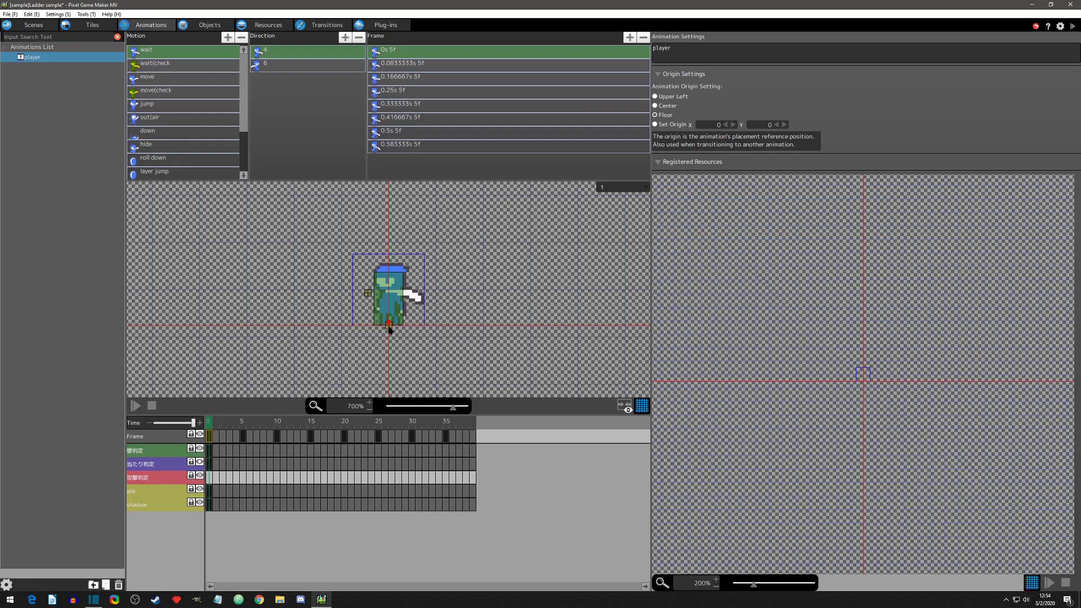
pyautogui.click(389, 50)
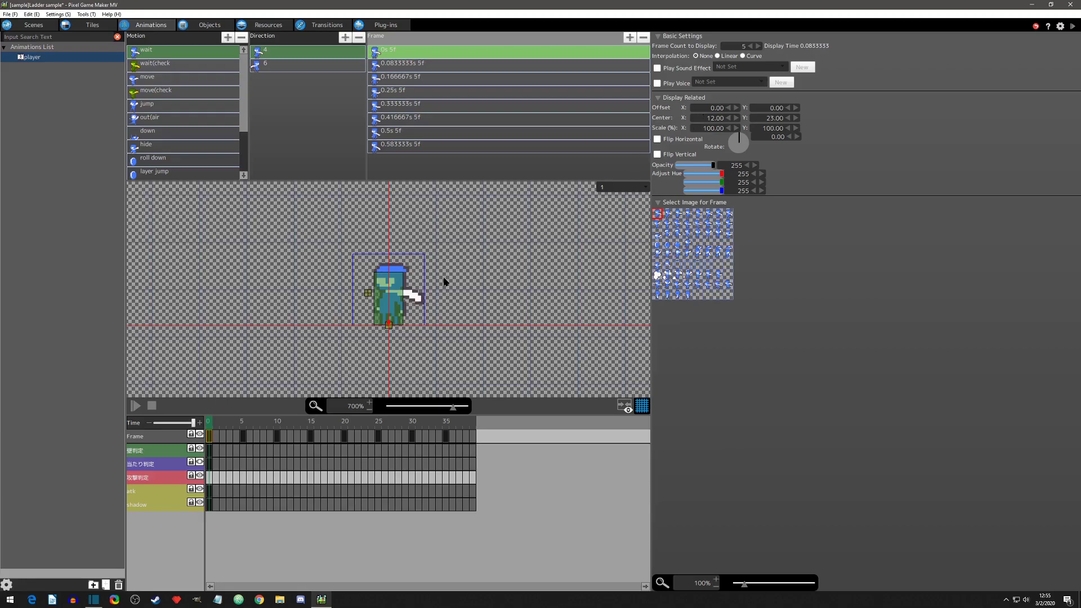
pyautogui.moveTo(419, 56)
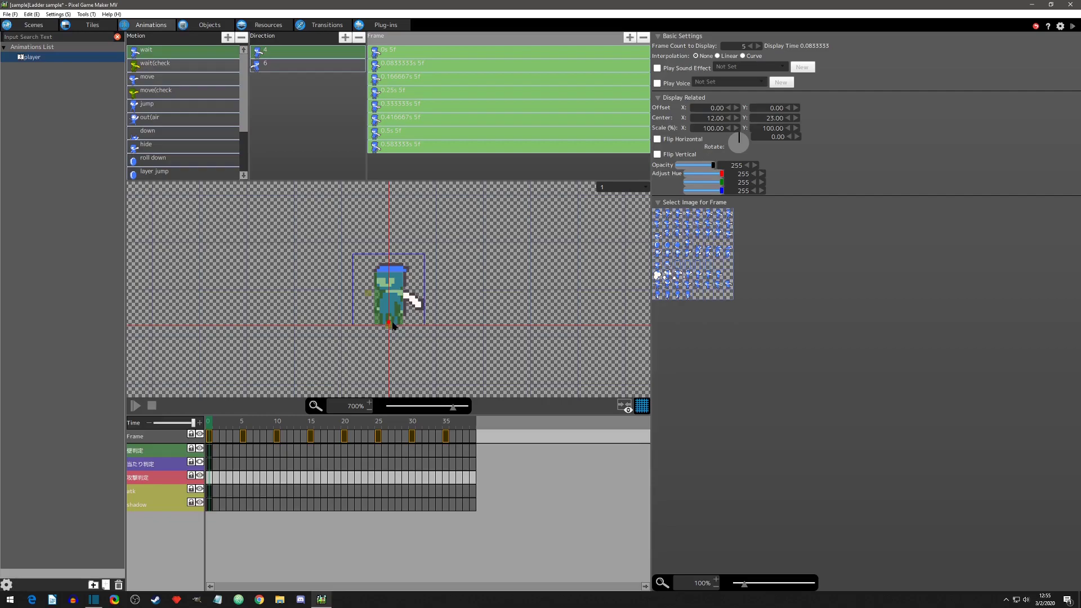
pyautogui.moveTo(392, 326)
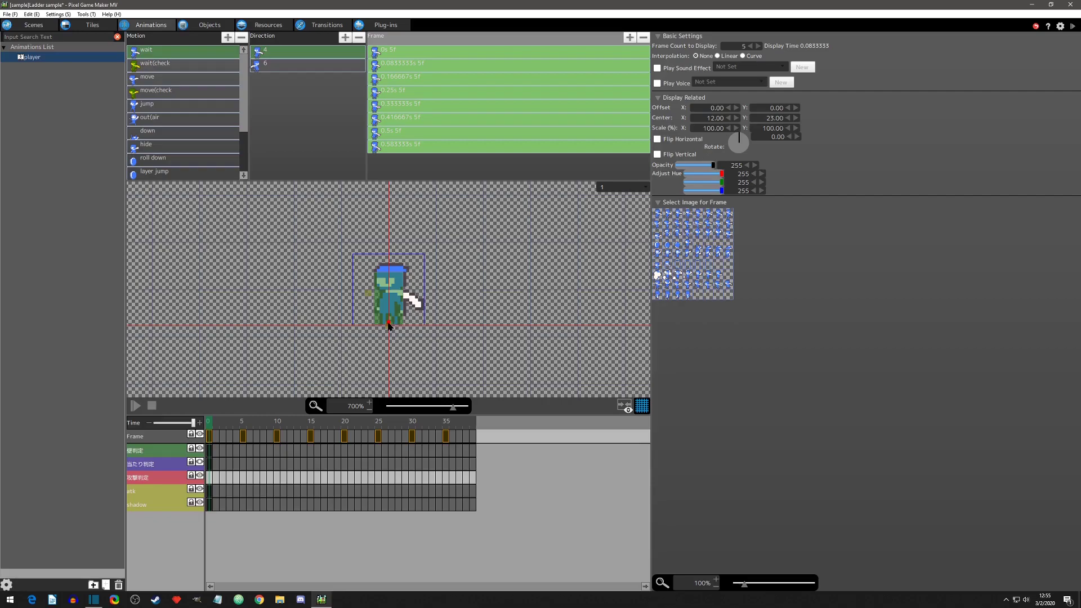
pyautogui.click(209, 23)
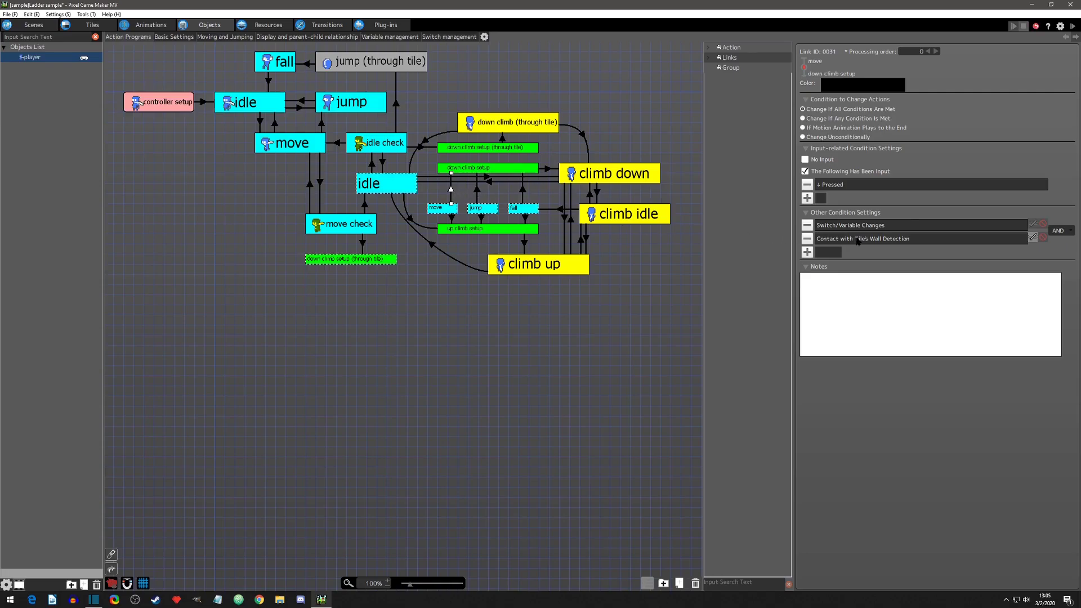
pyautogui.click(1032, 238)
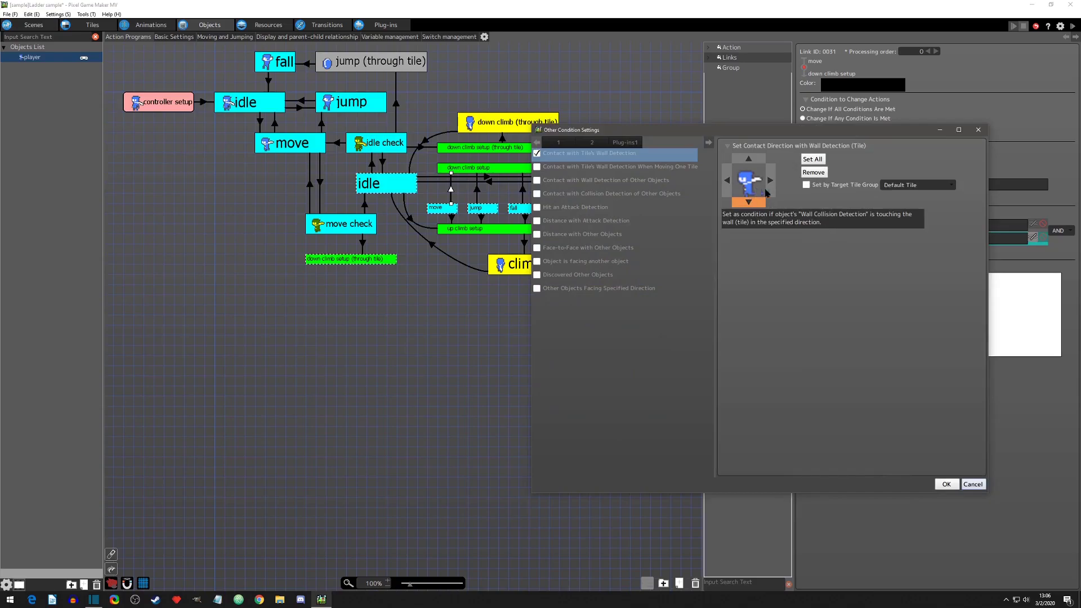
pyautogui.click(945, 483)
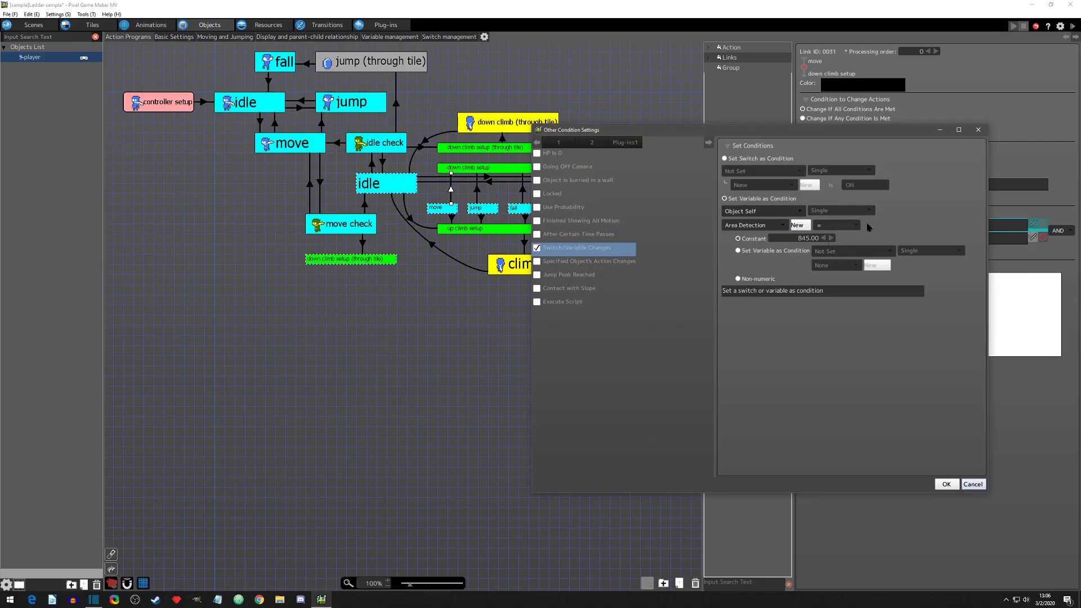
pyautogui.click(945, 483)
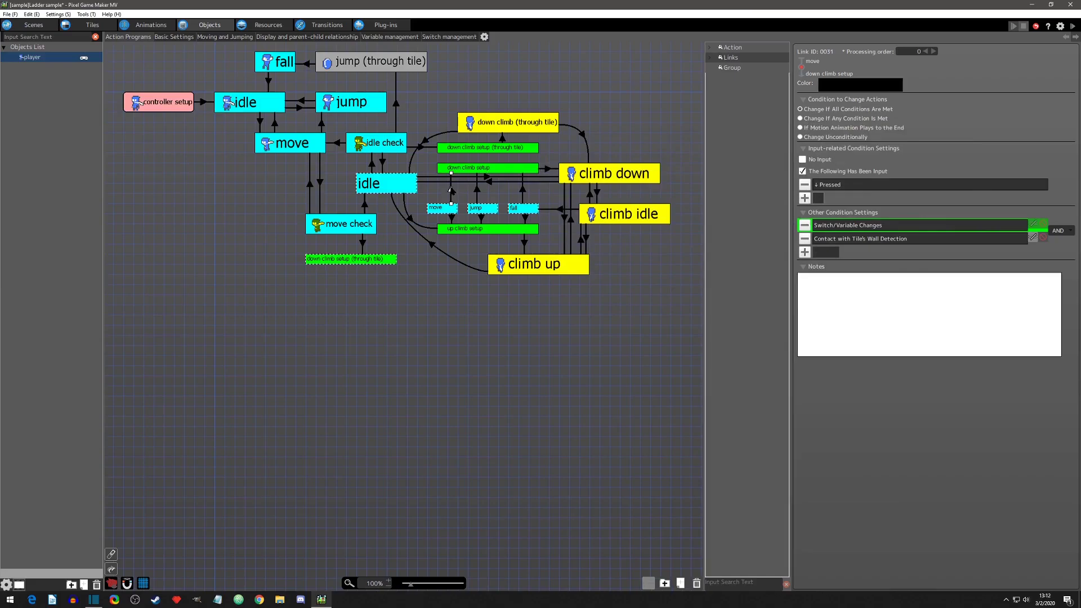
pyautogui.moveTo(462, 188)
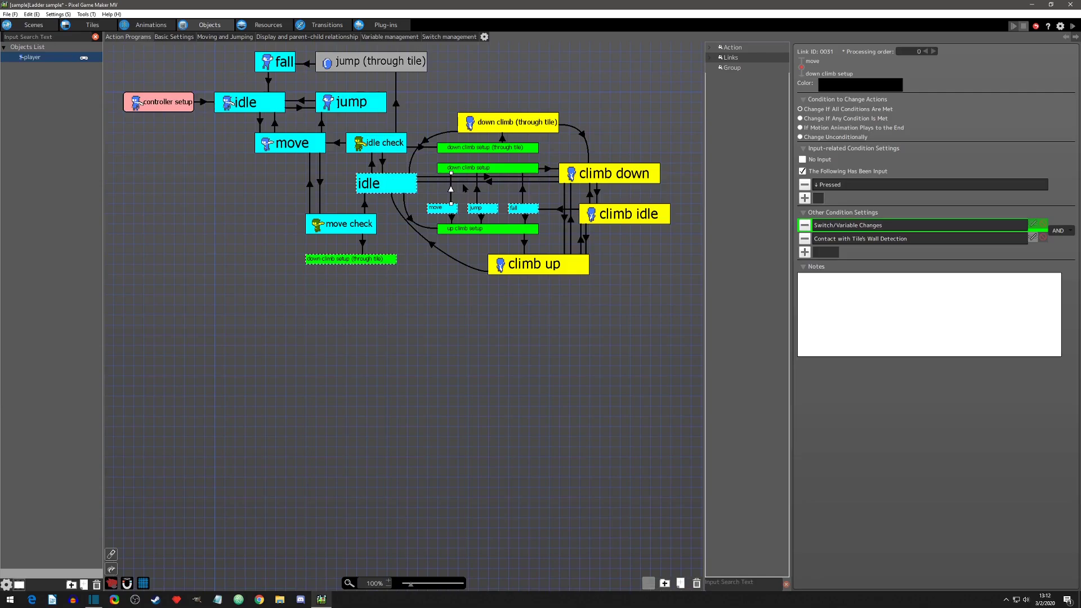
# Step: Select the down climb setup state to show its gravity-off and X_keep calculation settings
pyautogui.click(468, 168)
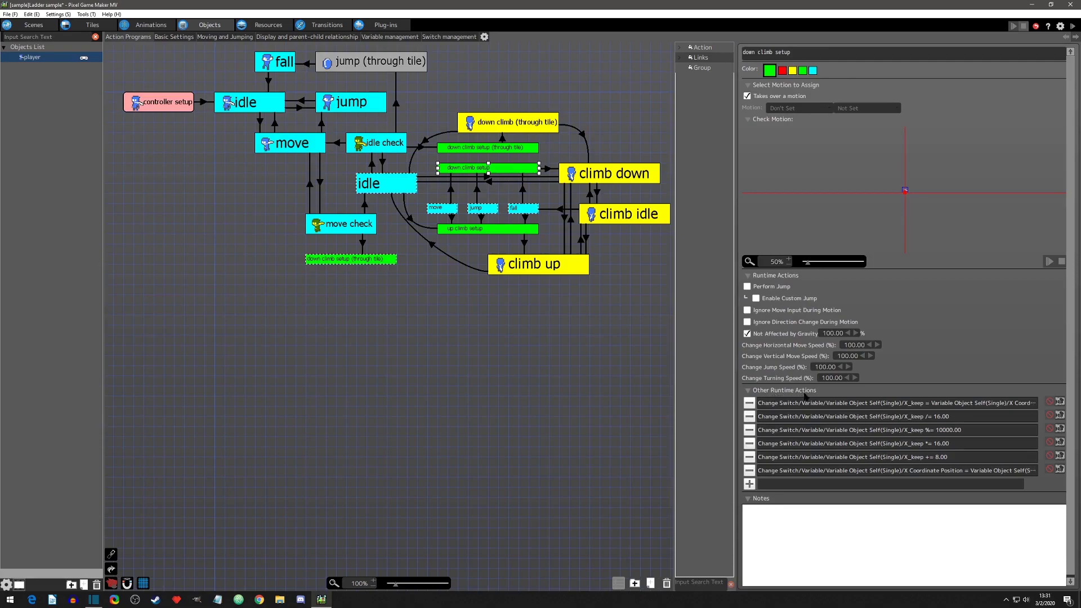
pyautogui.moveTo(803, 472)
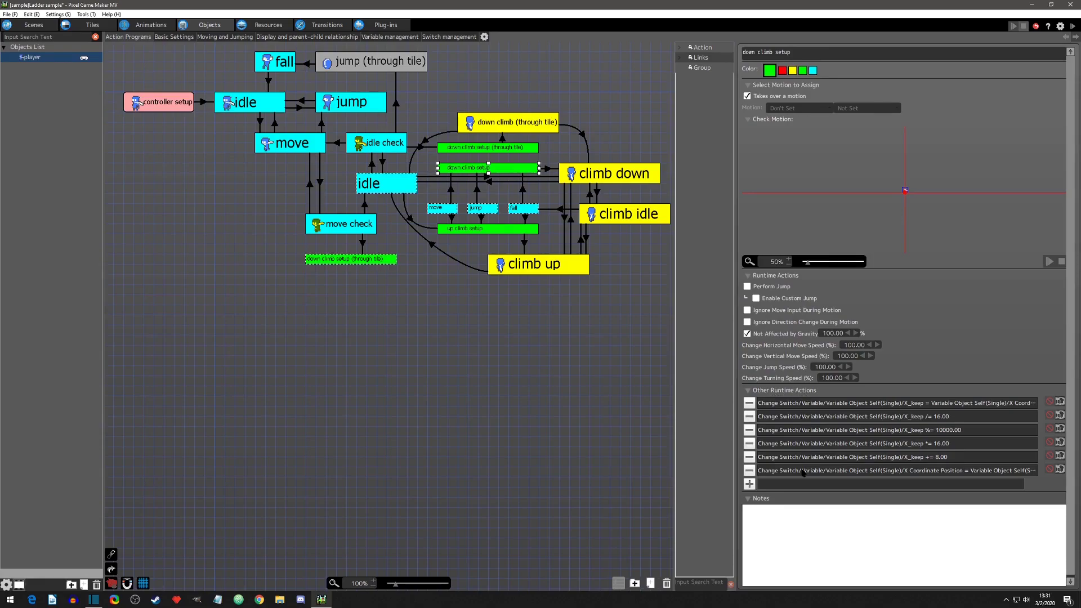
# Step: Review the X_keep = X Coordinate Position action, then the X_keep /= 16 action
pyautogui.click(890, 471)
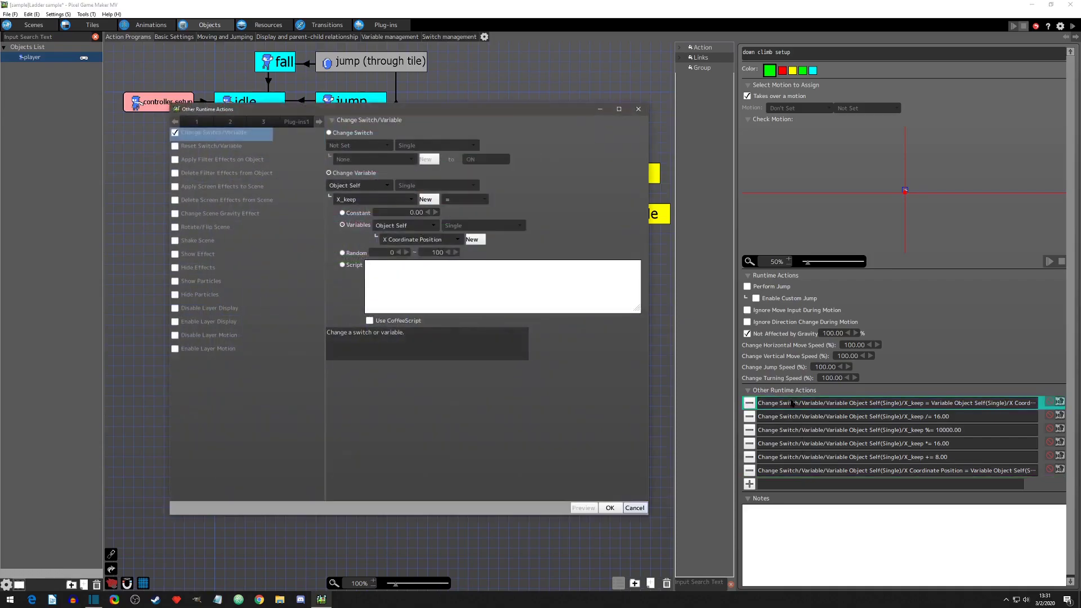
pyautogui.moveTo(549, 226)
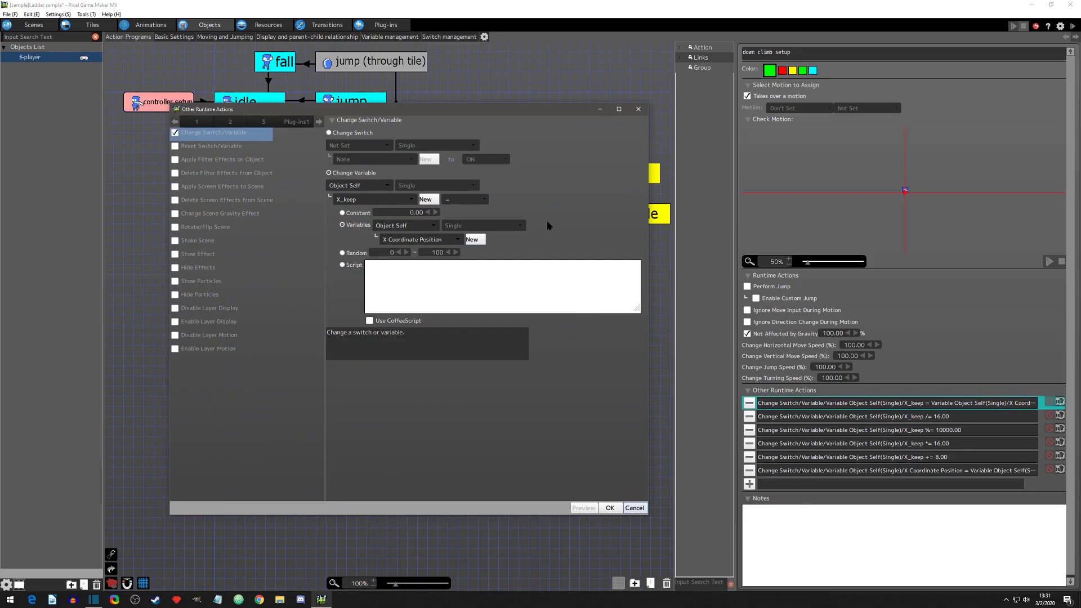
pyautogui.moveTo(374, 200)
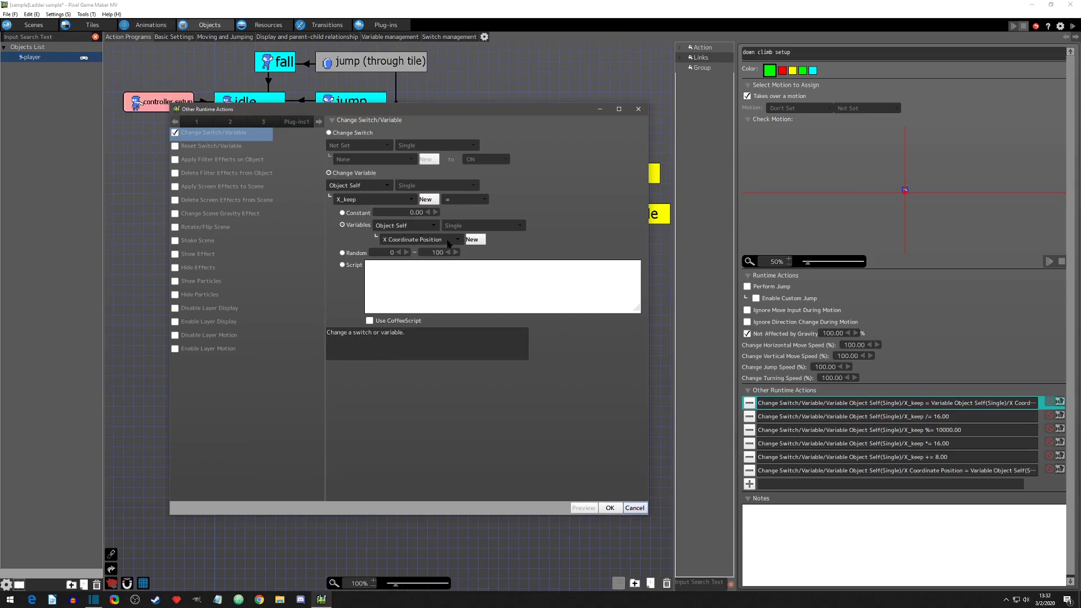
pyautogui.moveTo(501, 245)
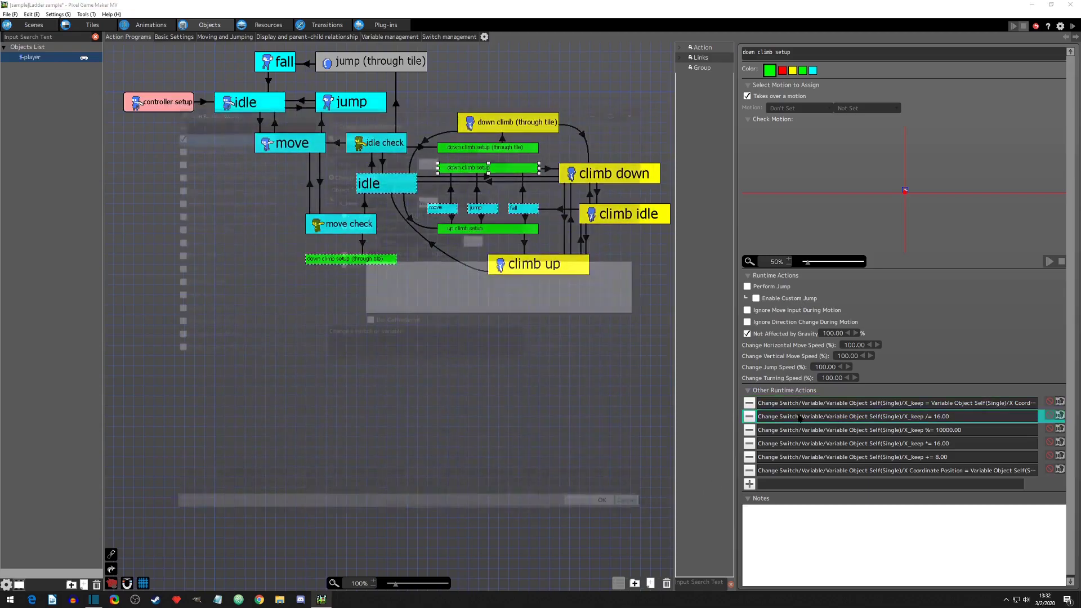
pyautogui.doubleClick(851, 417)
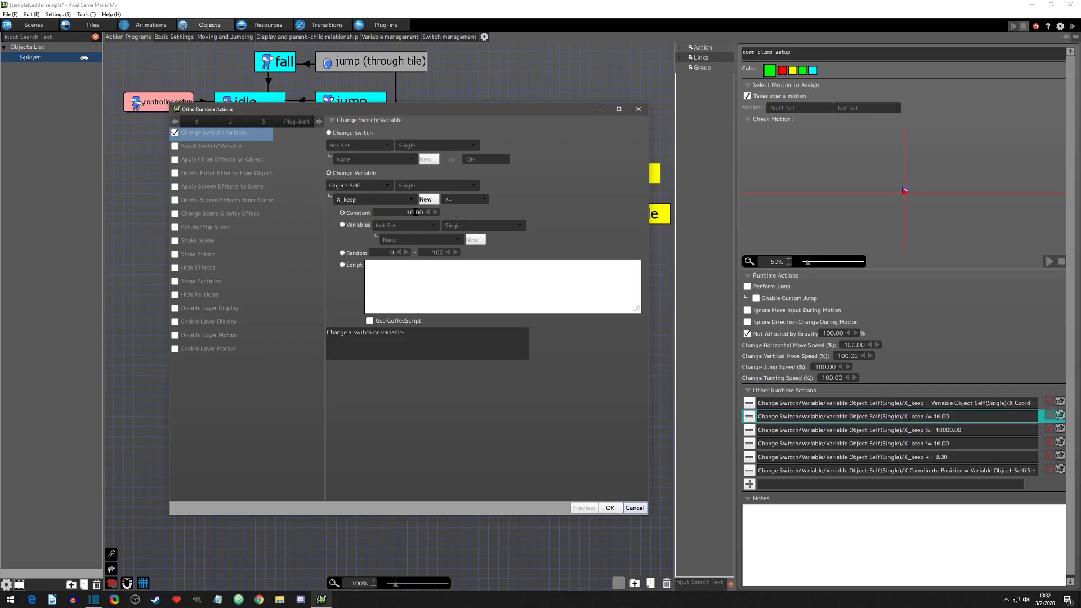
# Step: Review the down climb setup's X_keep snapping calculations: divide by 16, modulo 10000, multiply by 16
pyautogui.click(610, 508)
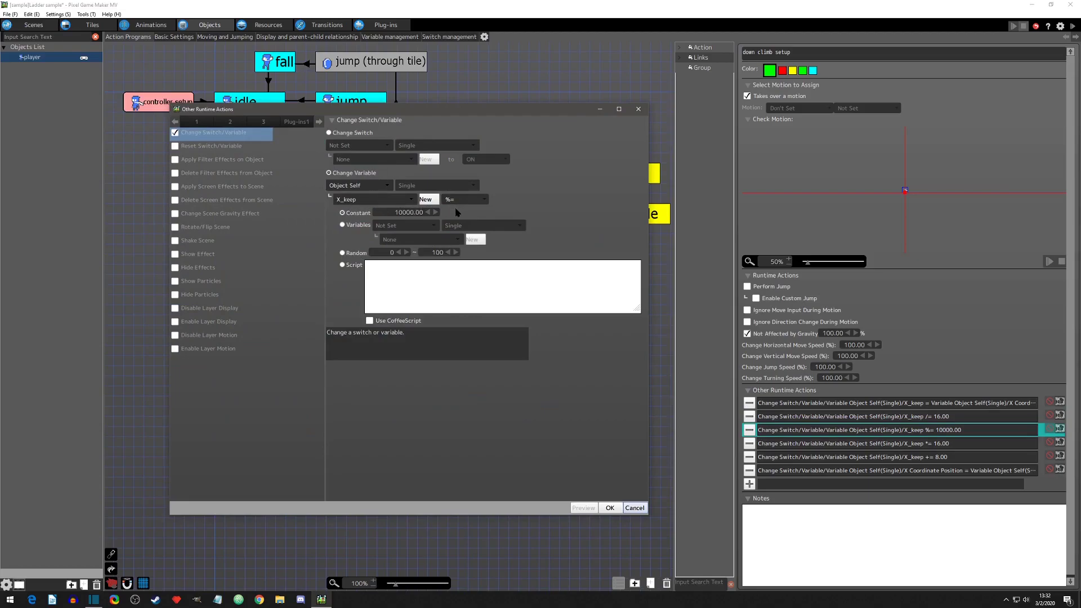
pyautogui.moveTo(455, 210)
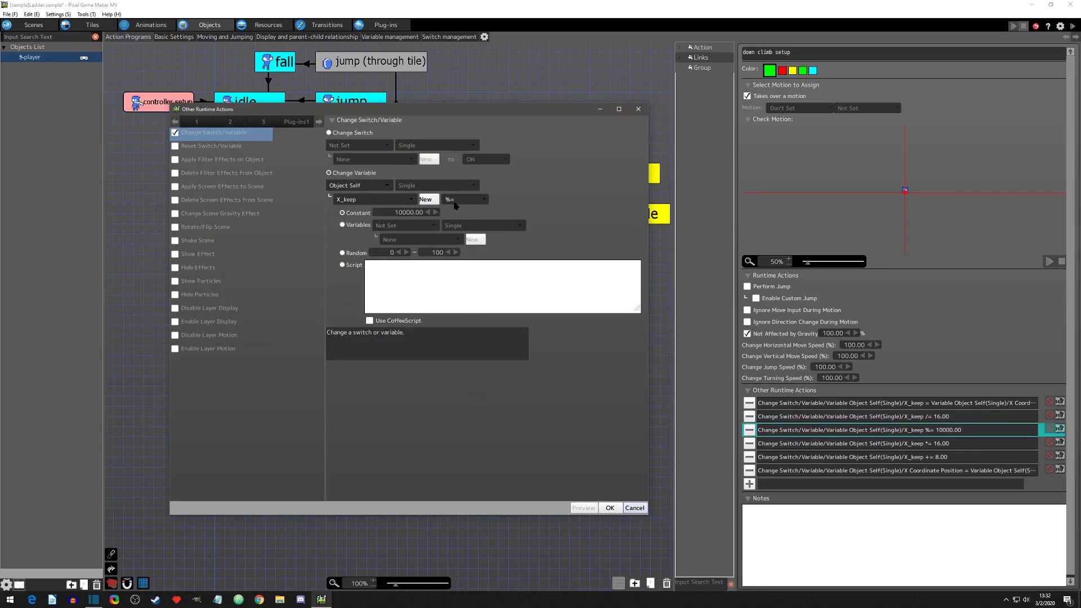
pyautogui.moveTo(429, 217)
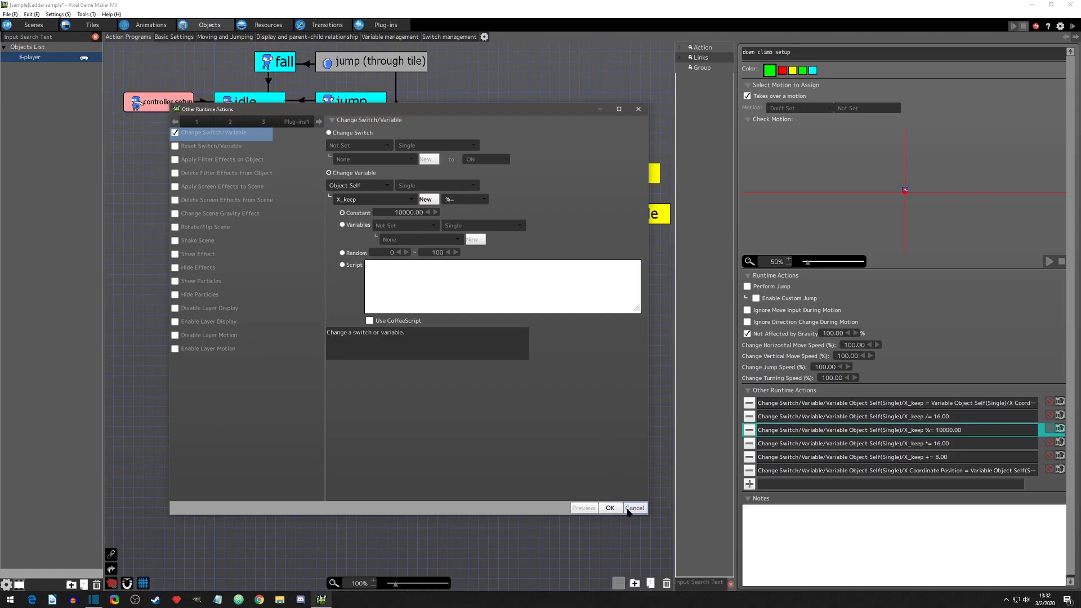
pyautogui.click(634, 508)
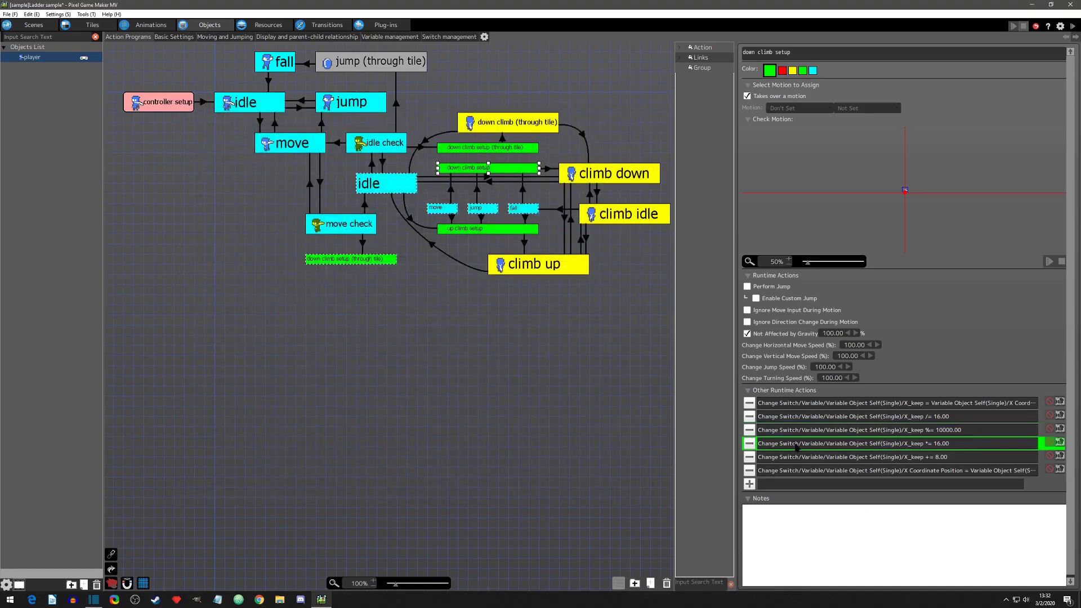
pyautogui.doubleClick(855, 444)
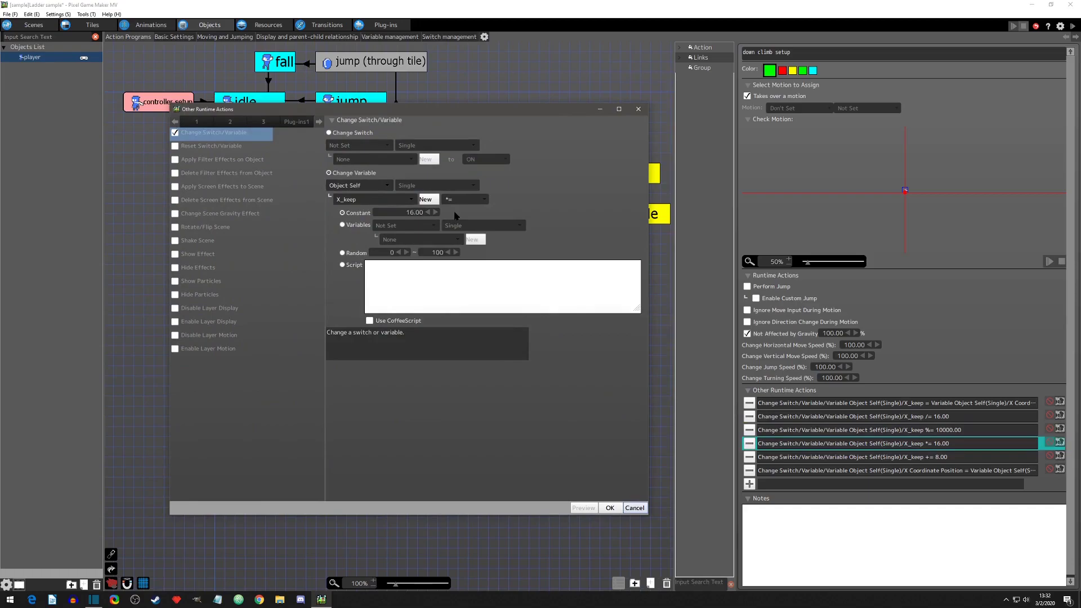
pyautogui.moveTo(429, 218)
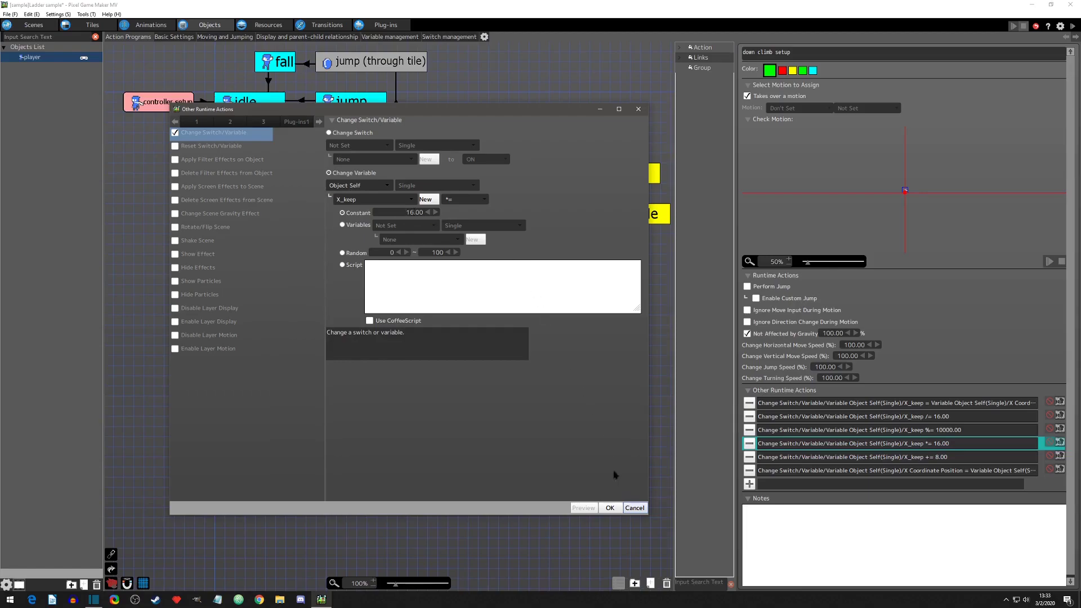
pyautogui.click(609, 507)
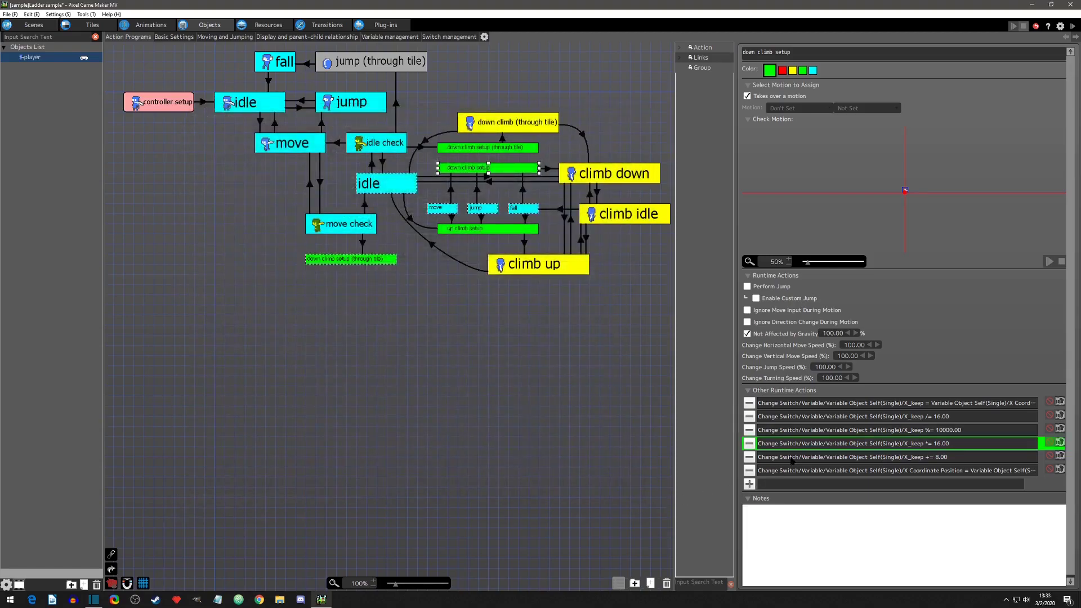
# Step: Review the X_keep += 8 action, then view the action setting X Coordinate Position = X_keep
pyautogui.doubleClick(855, 456)
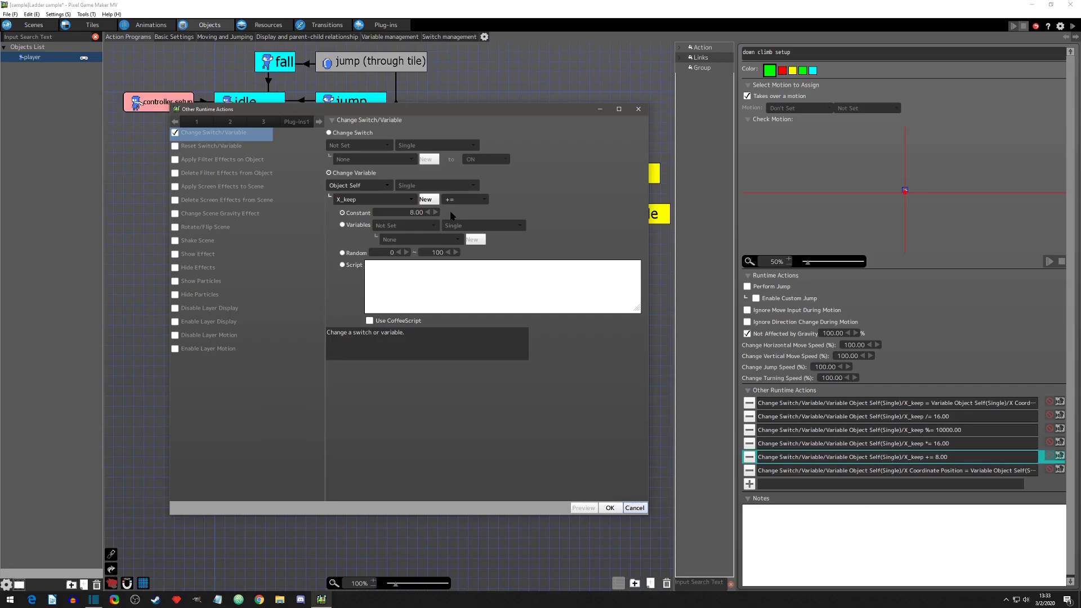
pyautogui.moveTo(416, 232)
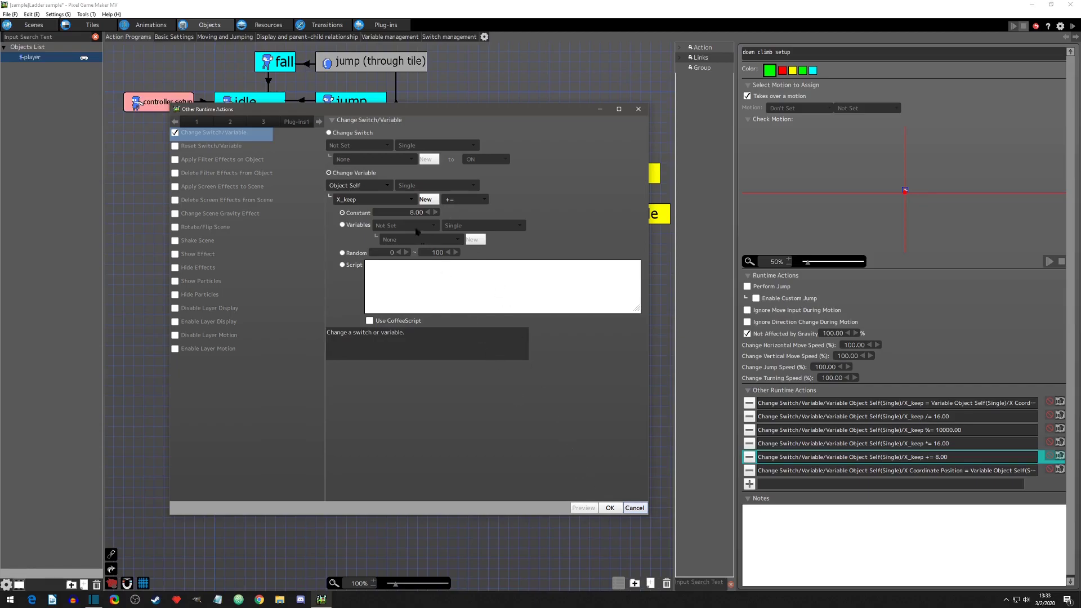
pyautogui.moveTo(449, 214)
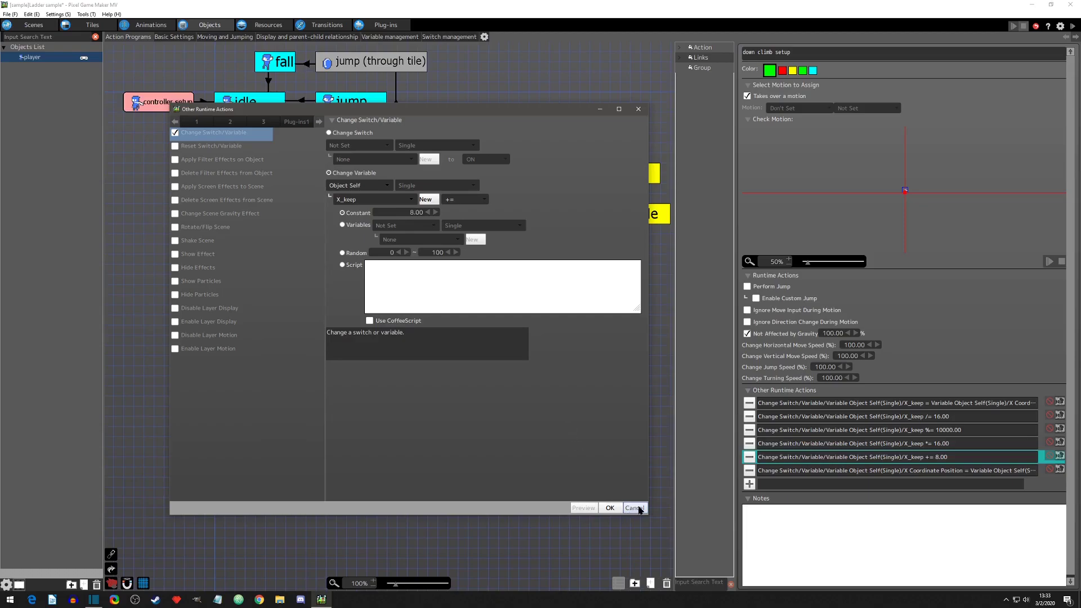
pyautogui.click(632, 508)
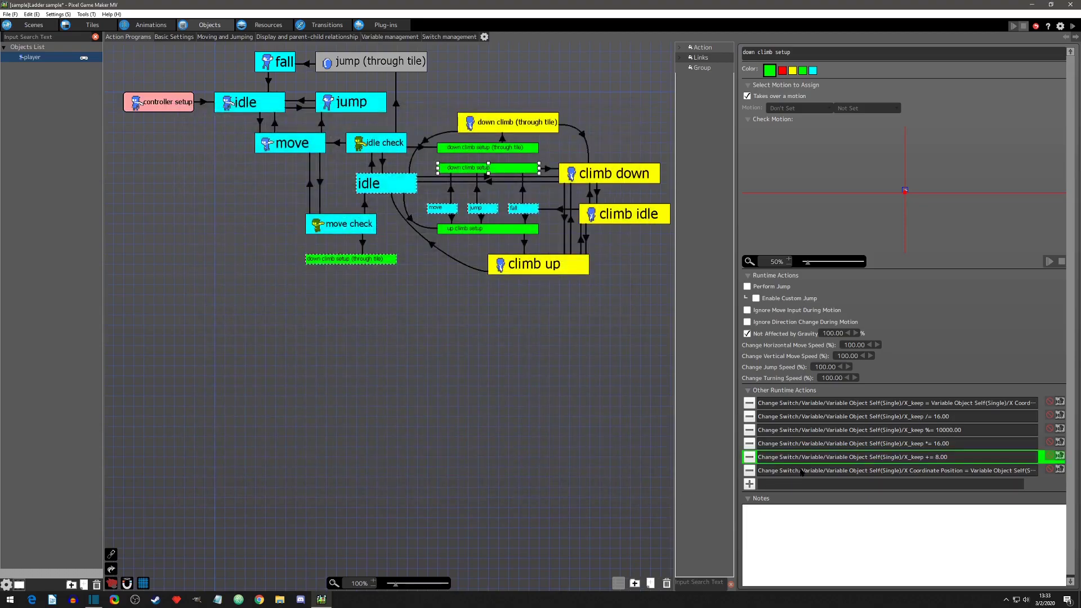
pyautogui.doubleClick(896, 471)
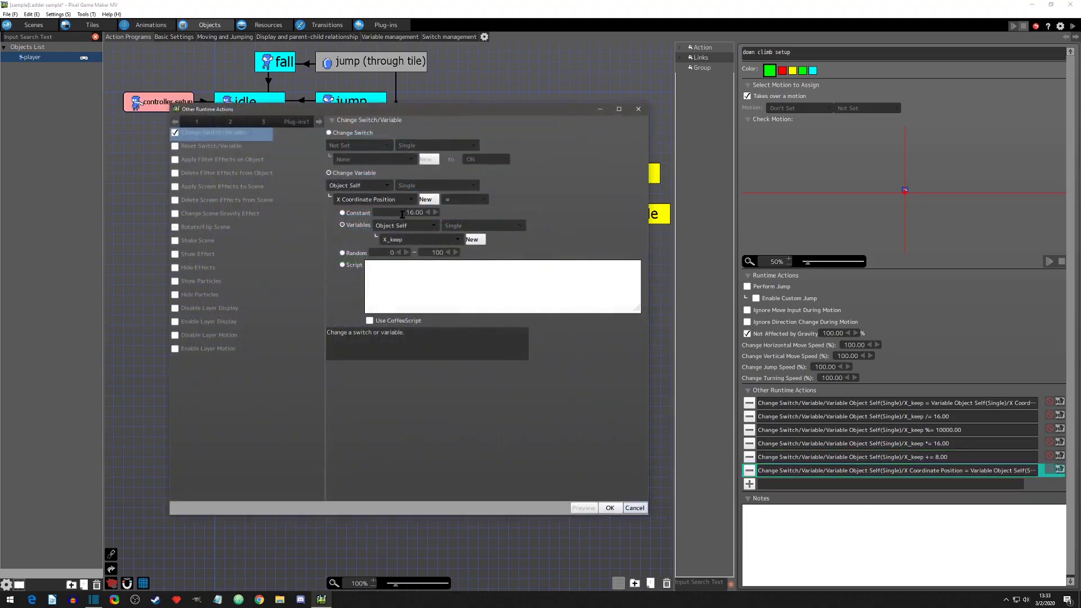
pyautogui.moveTo(373, 199)
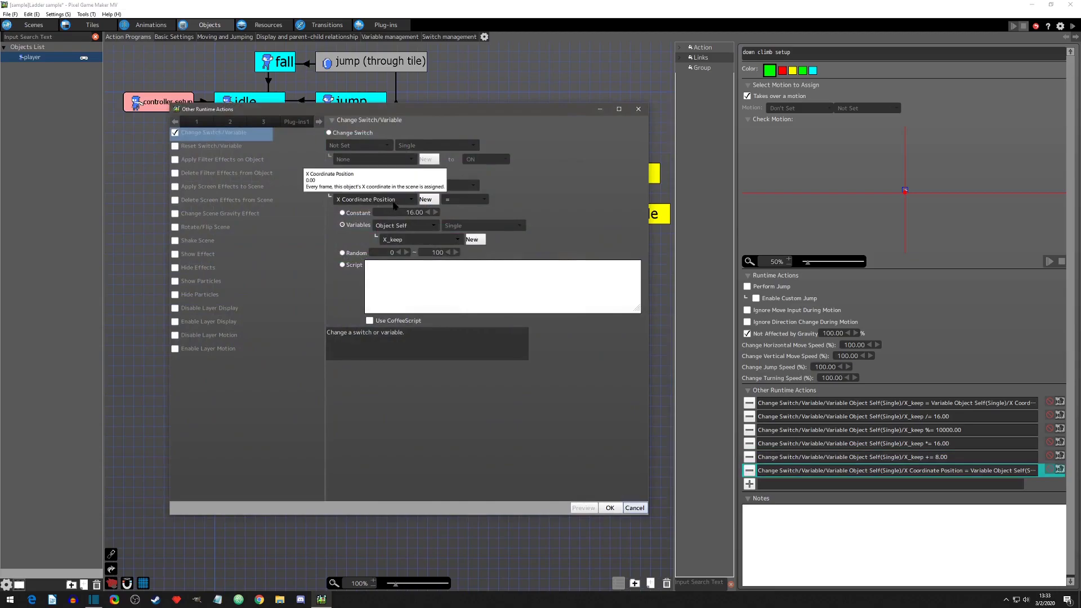
pyautogui.click(330, 172)
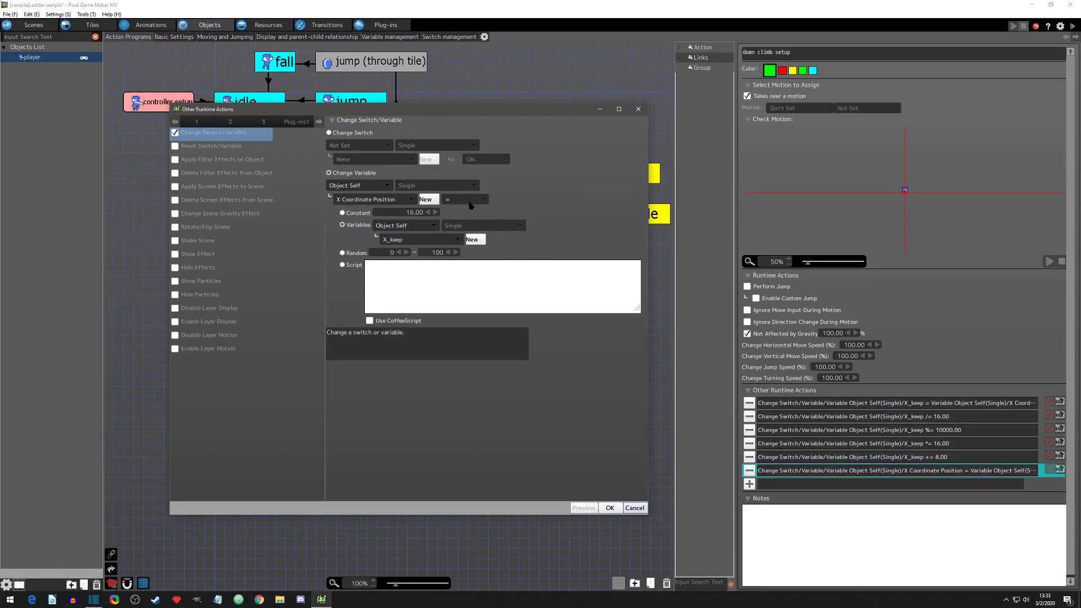
pyautogui.moveTo(386, 204)
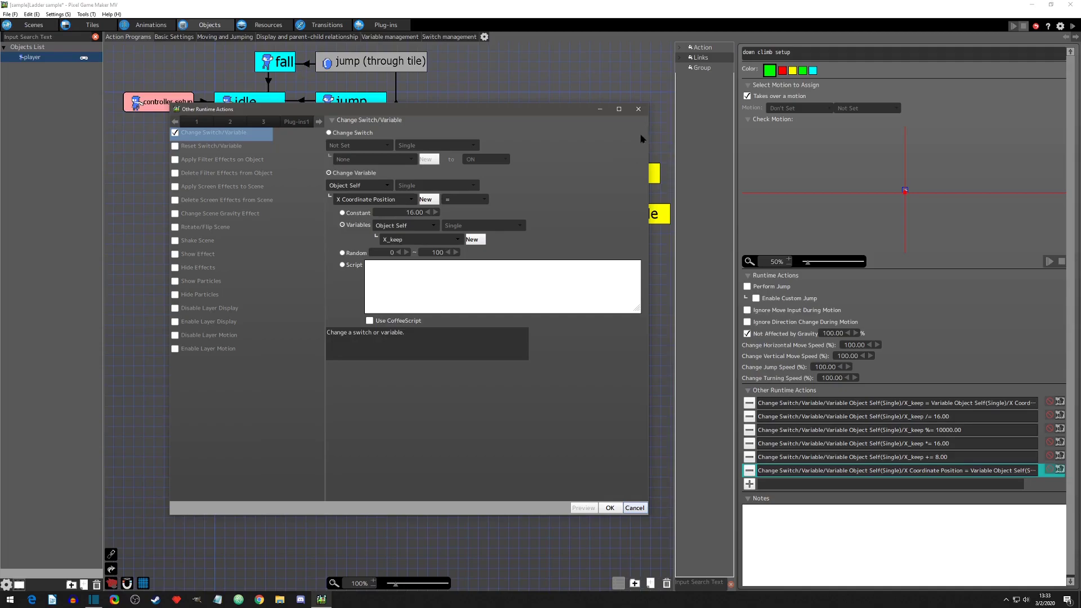
# Step: Inspect the snapping actions on the down climb (through tile), down climb and up climb setup links
pyautogui.click(609, 508)
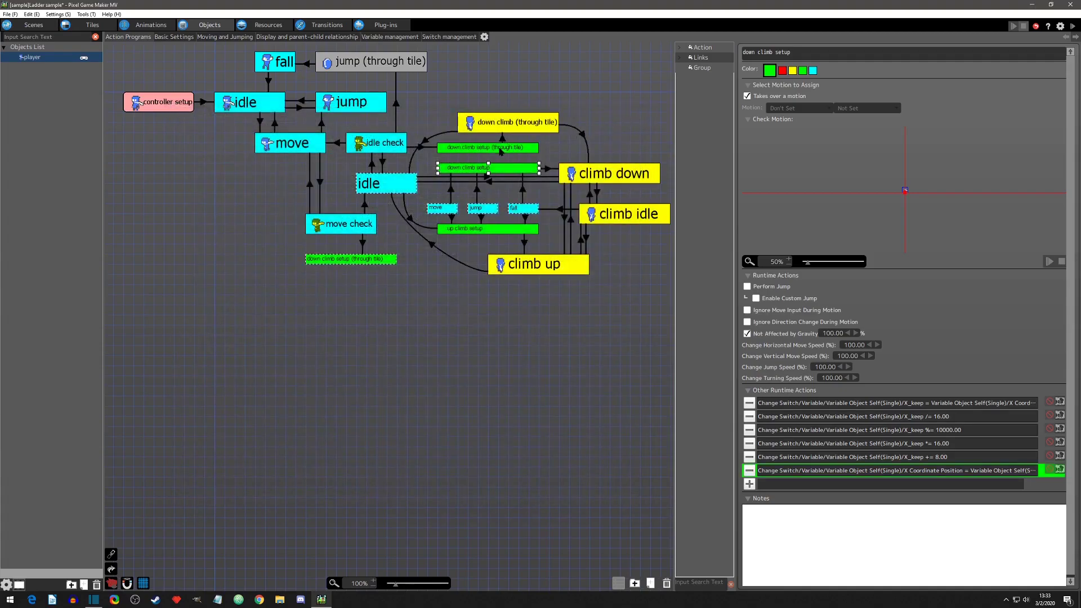
pyautogui.click(486, 146)
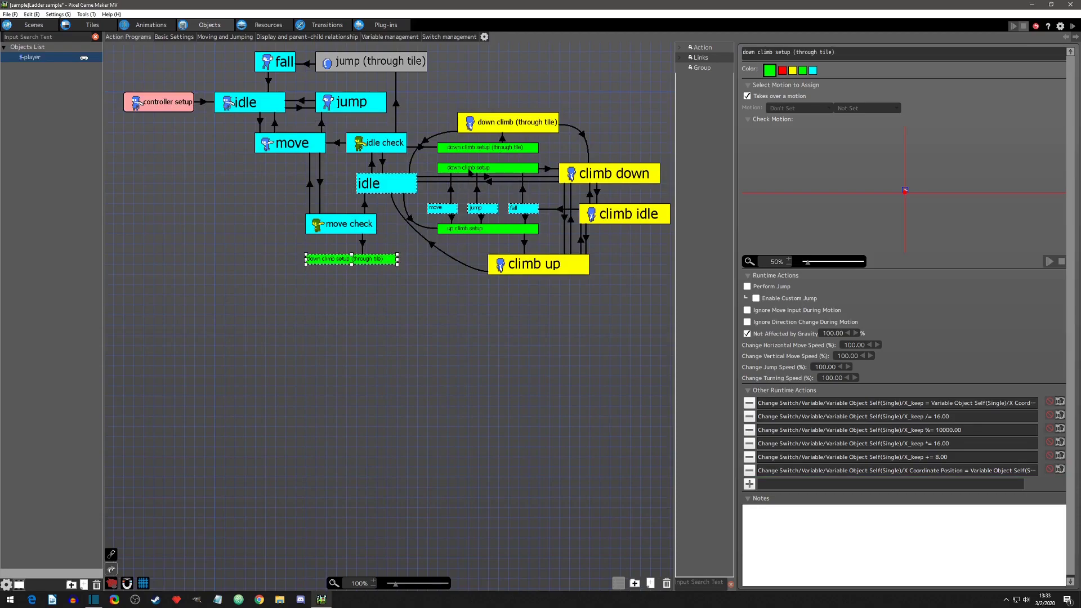
pyautogui.click(486, 167)
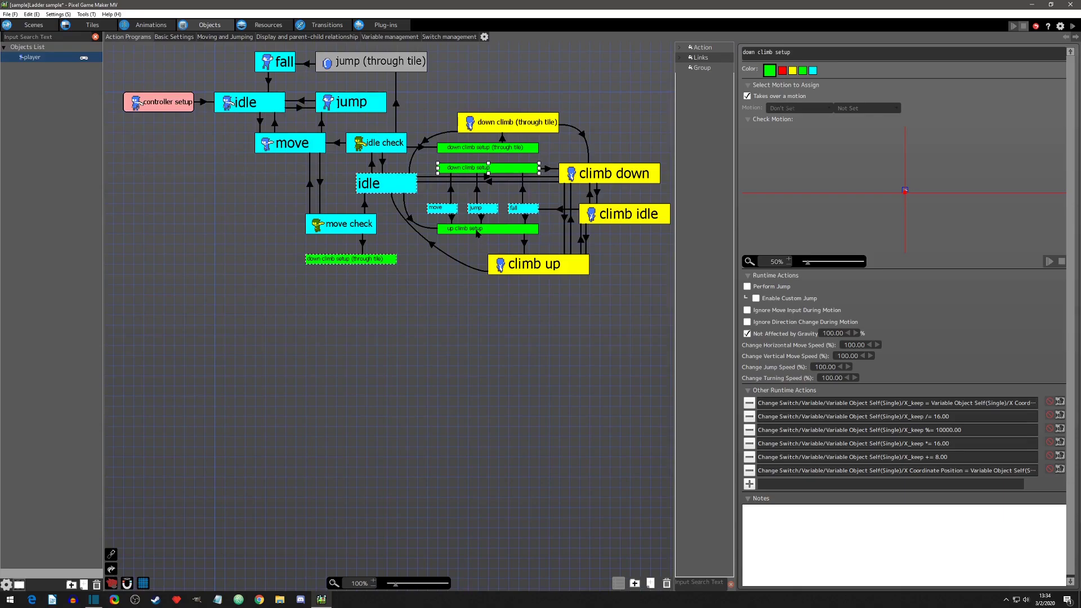
pyautogui.click(463, 228)
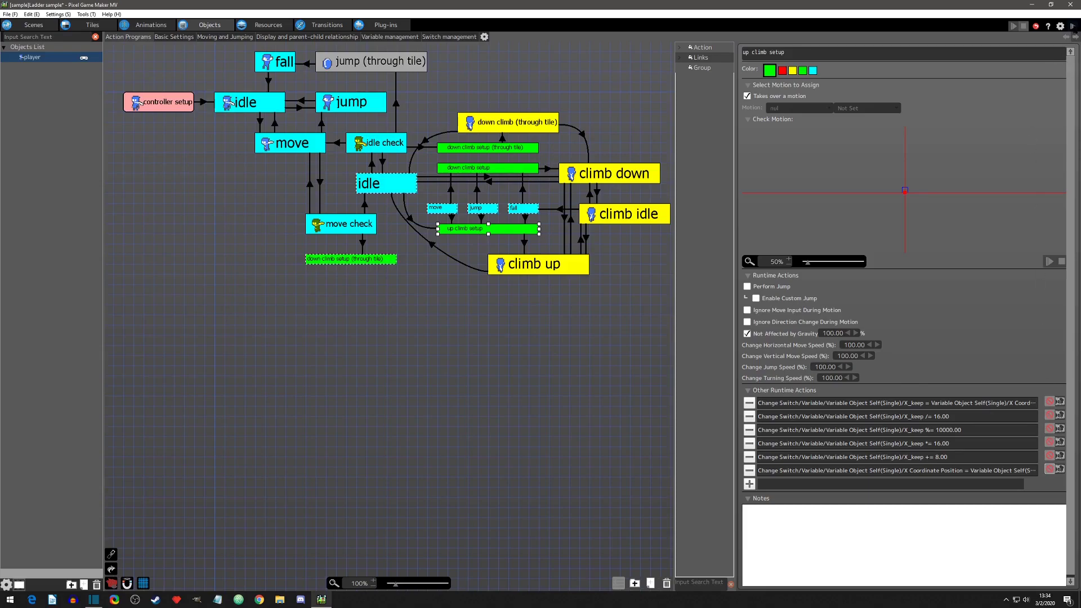
# Step: Show the down climb (through tile) state's settings: ladder_loop/xx motion, direction changes ignored, gravity off
pyautogui.click(1013, 26)
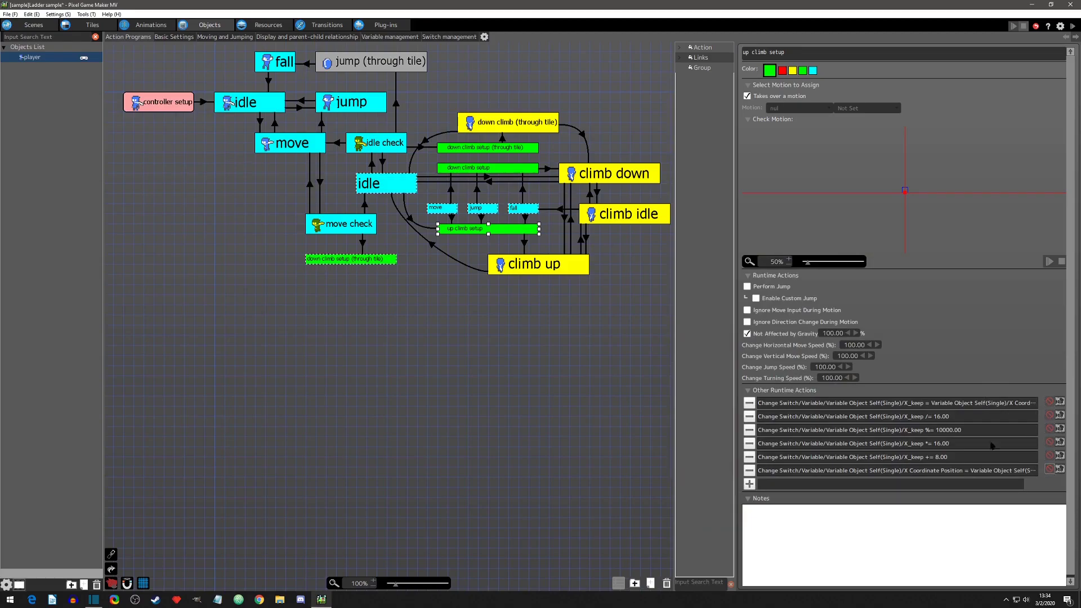
pyautogui.click(516, 122)
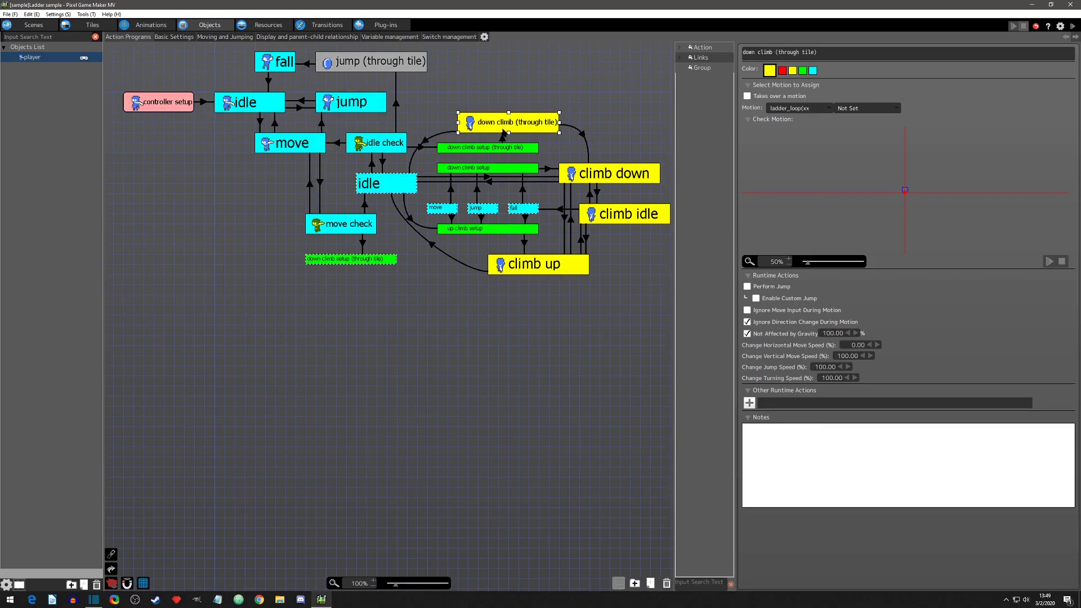
# Step: View the climb down state's settings: ladder_loop motion, Perform Jump on with zero horizontal and jump speed
pyautogui.click(769, 70)
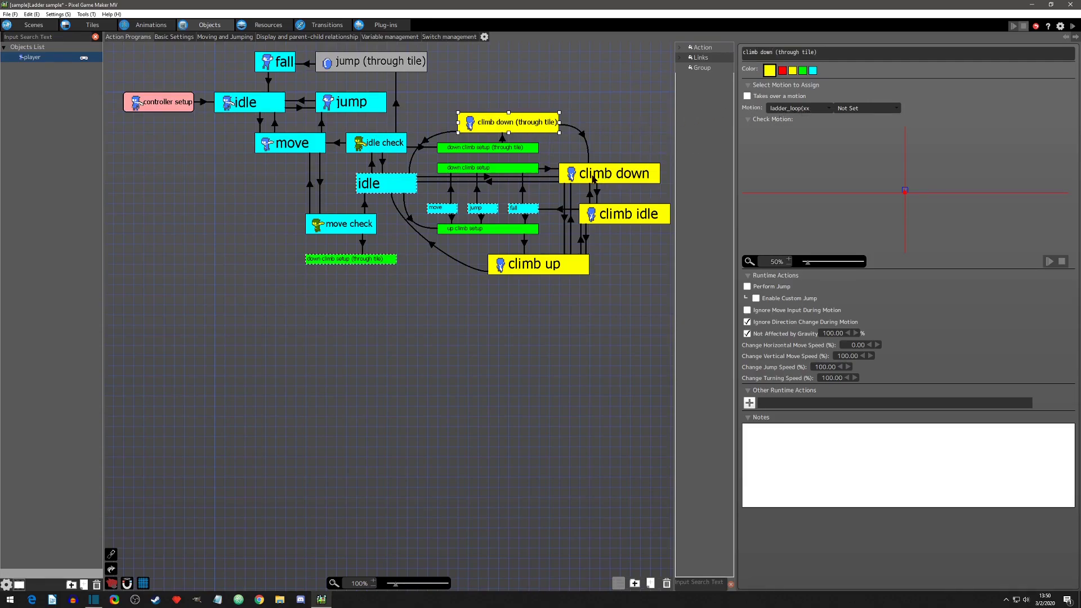
pyautogui.click(608, 173)
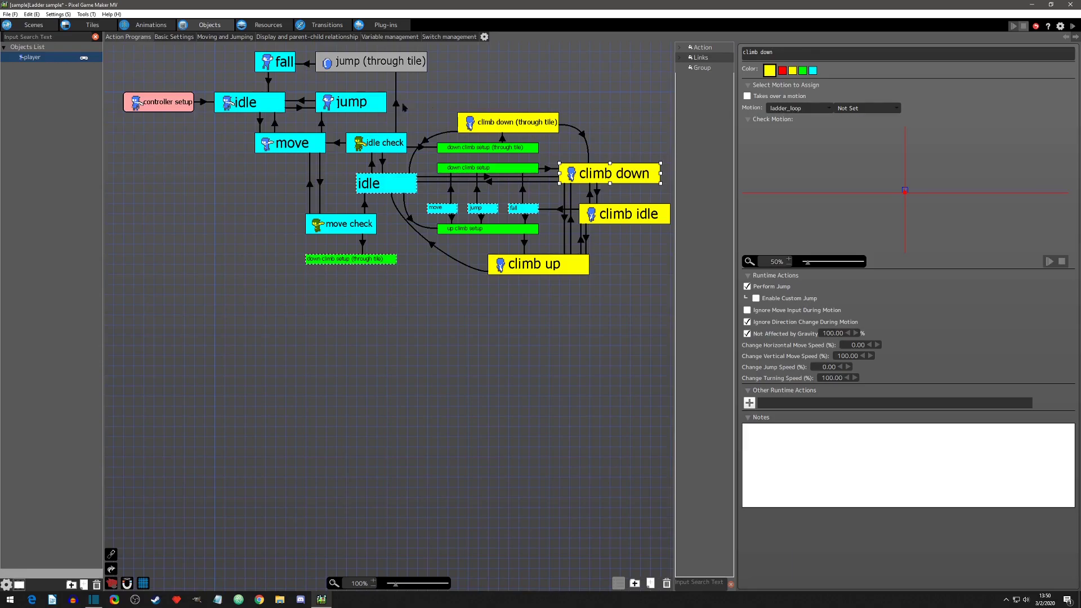
# Step: Compare the ladder_loop and single-frame ladder_loop(xx) animations, then return to the action program
pyautogui.click(149, 23)
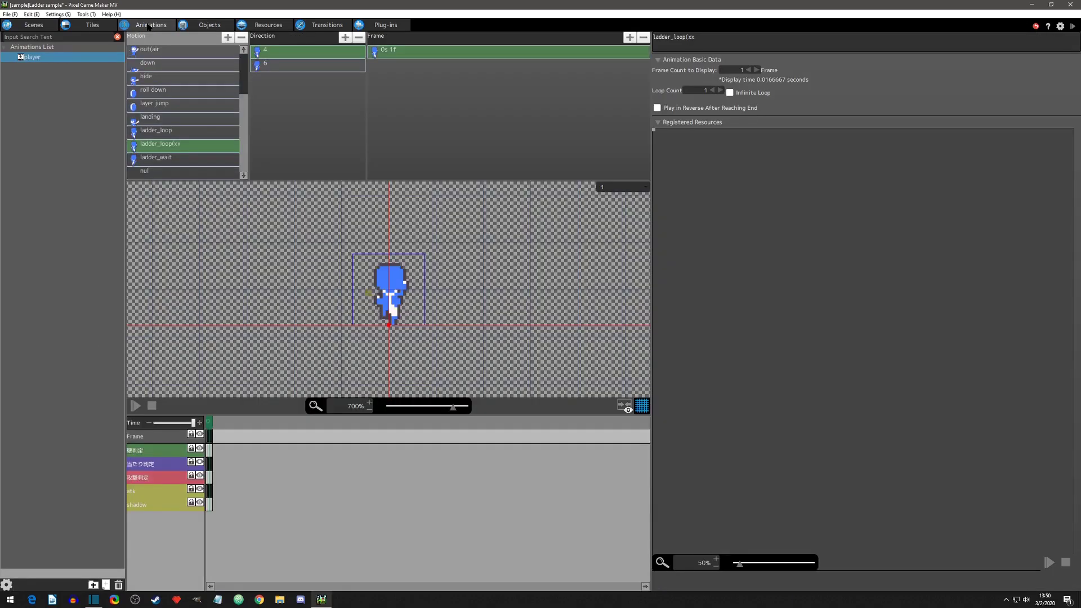
pyautogui.click(155, 129)
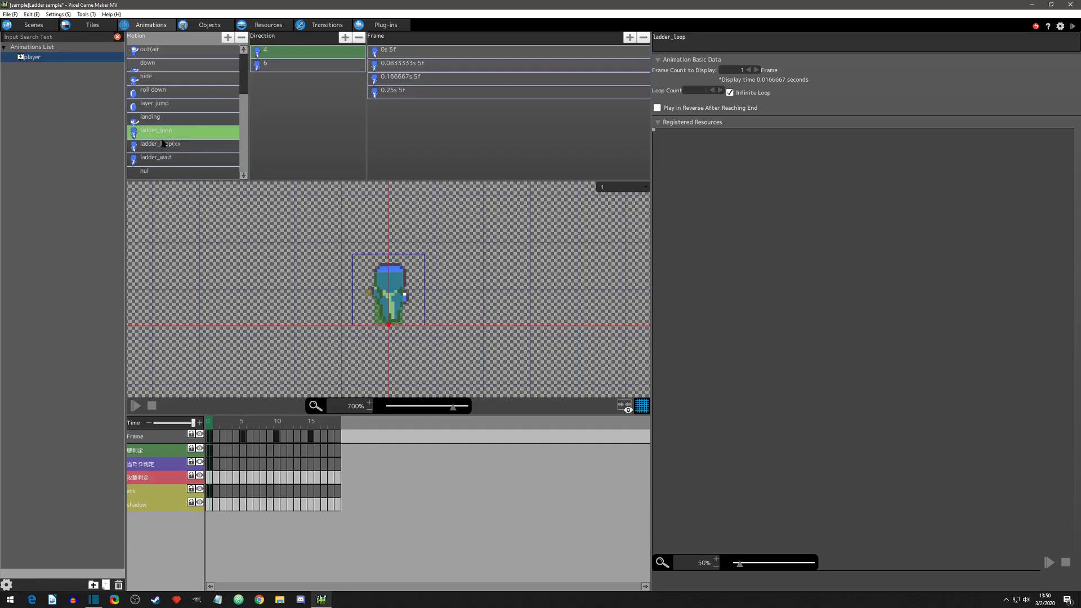
pyautogui.click(159, 143)
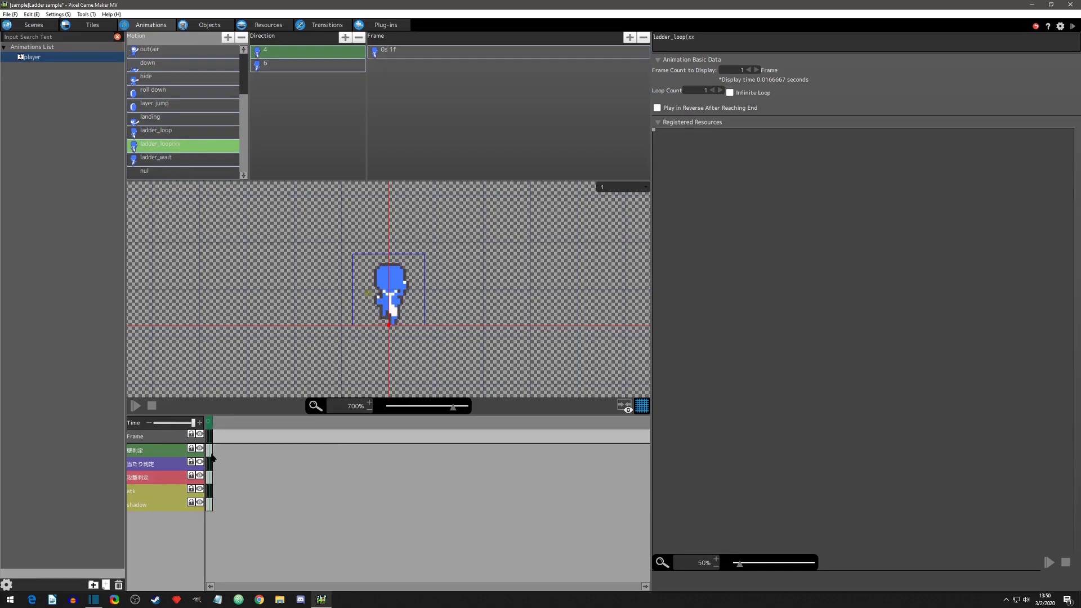
pyautogui.click(209, 24)
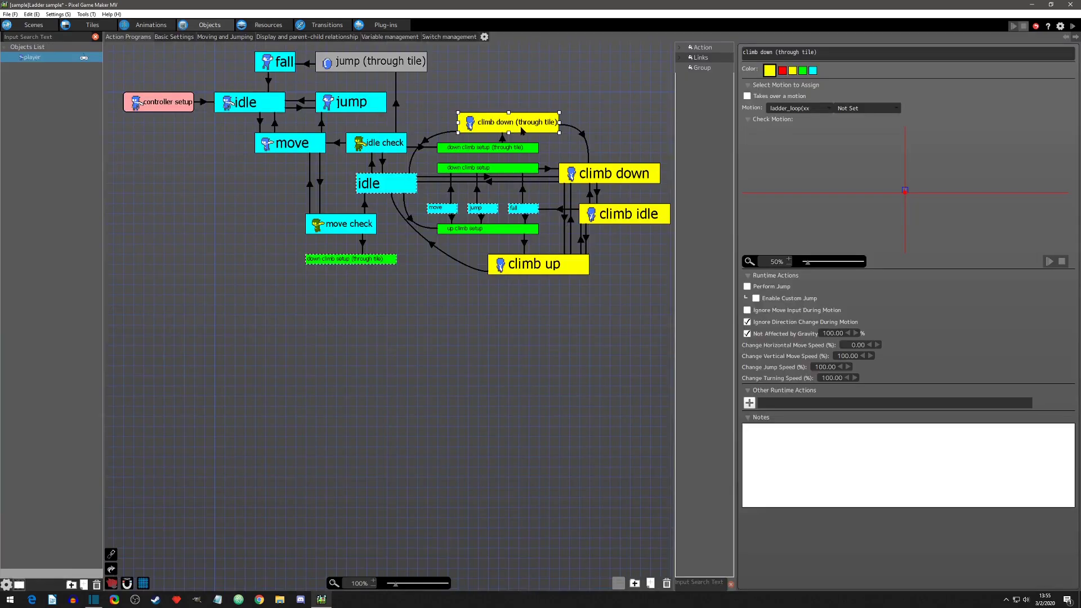
pyautogui.moveTo(810, 123)
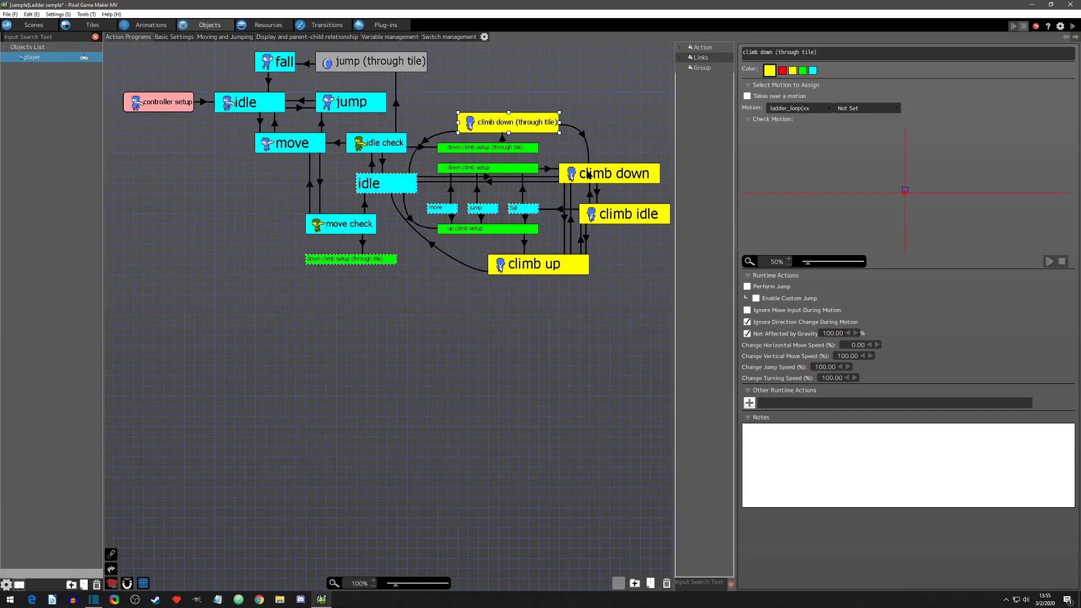
# Step: View the climb down state's settings again: ladder_loop motion, jump on, zero jump speed
pyautogui.click(609, 173)
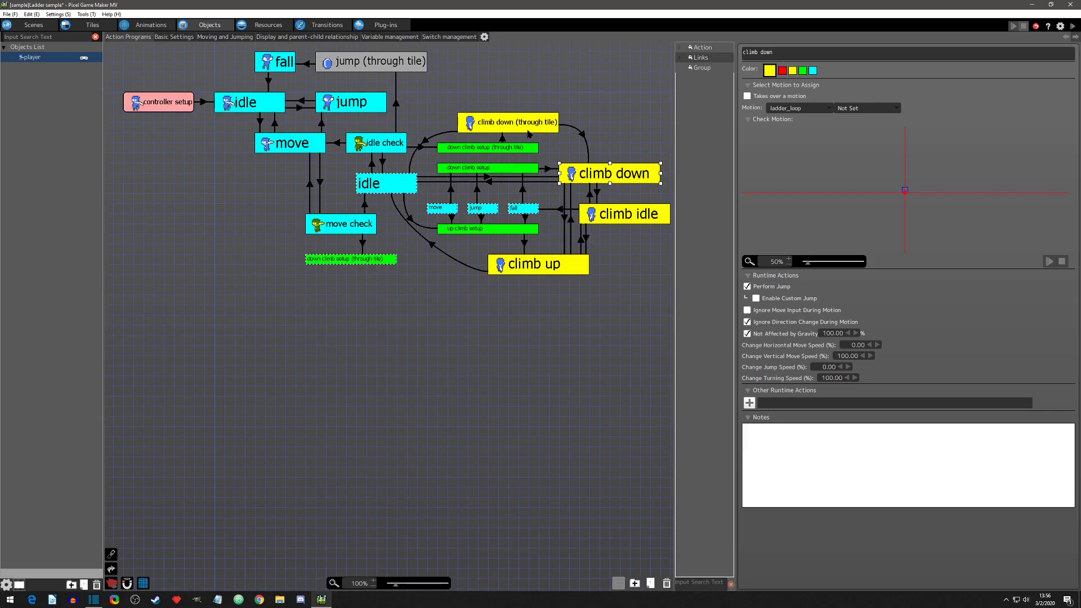
# Step: Cycle through climb down, climb up and climb idle settings, ending on climb down (through tile) with ladder_loop/xx motion
pyautogui.click(515, 122)
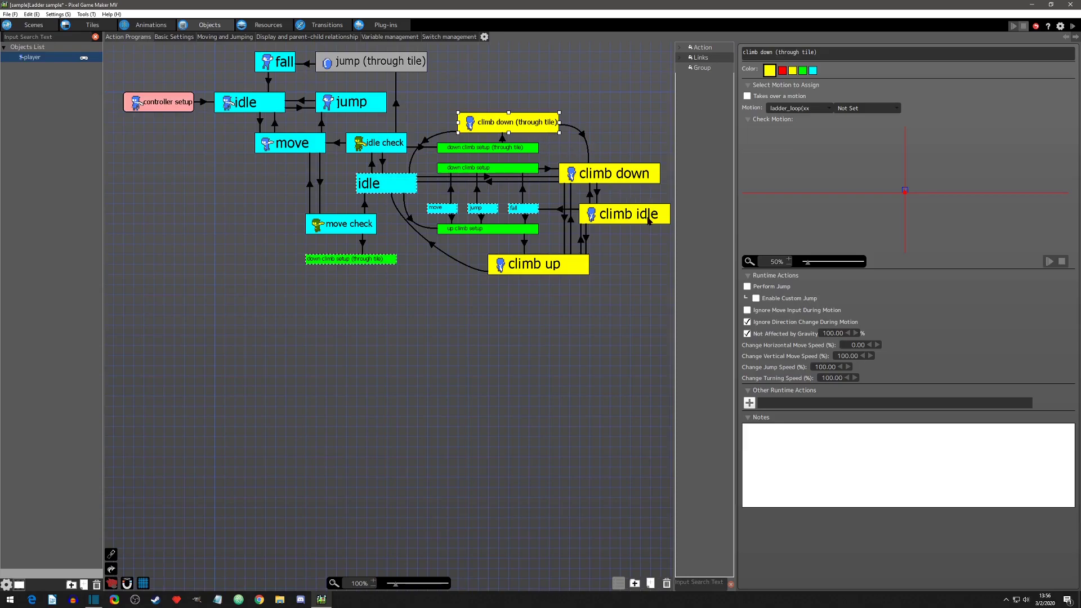
pyautogui.moveTo(778, 330)
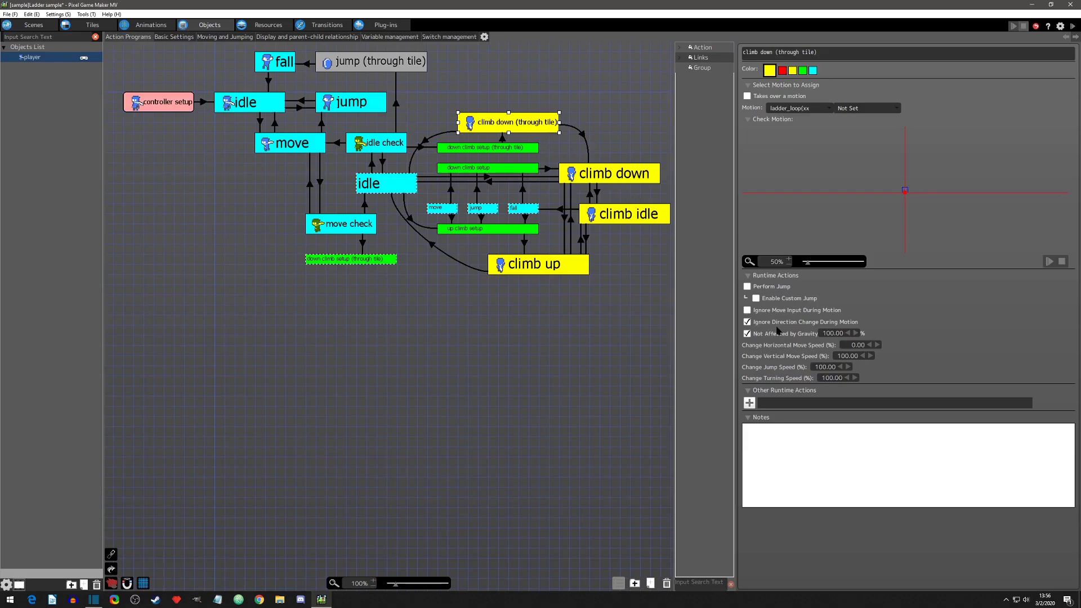
pyautogui.moveTo(803, 330)
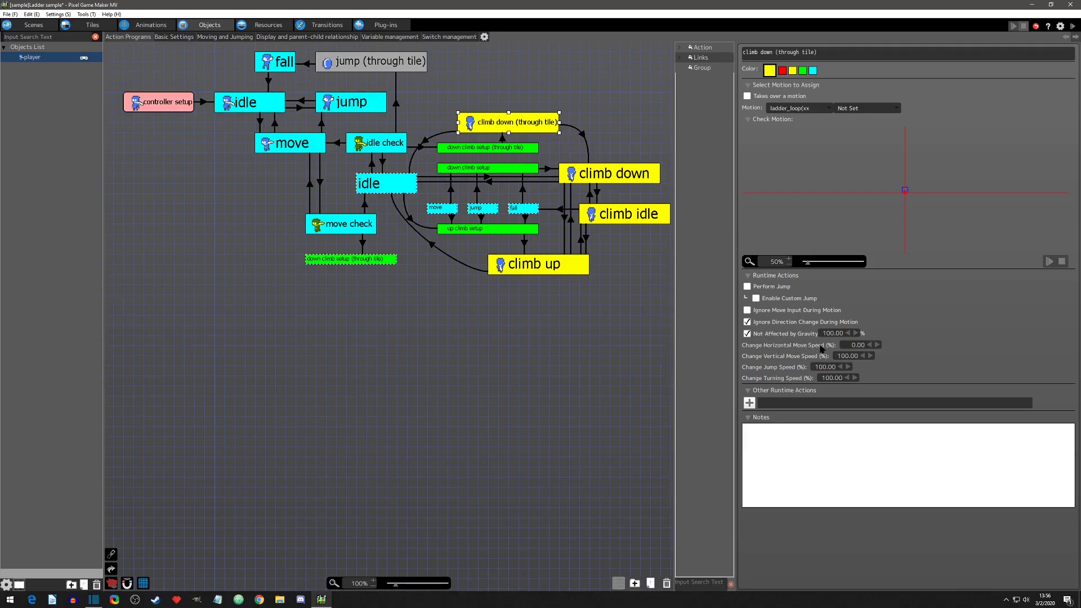
pyautogui.click(607, 174)
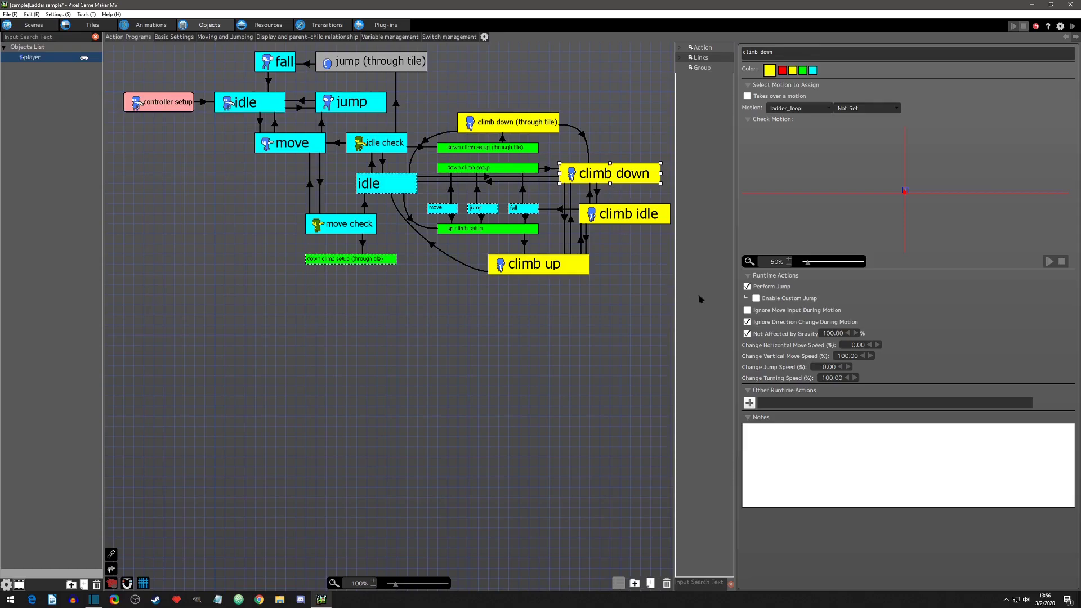
pyautogui.moveTo(614, 255)
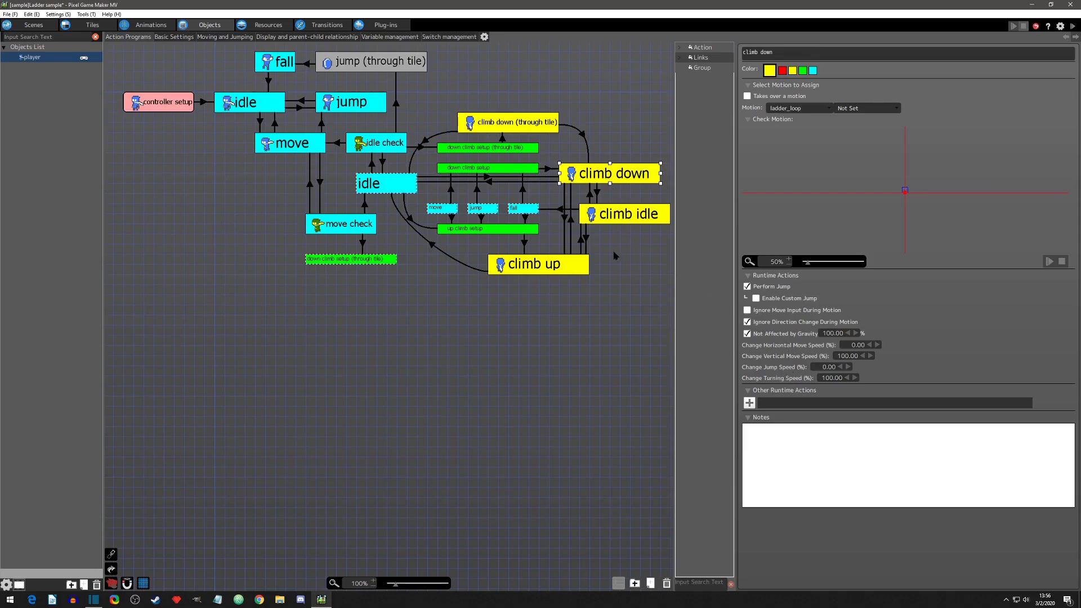
pyautogui.click(530, 263)
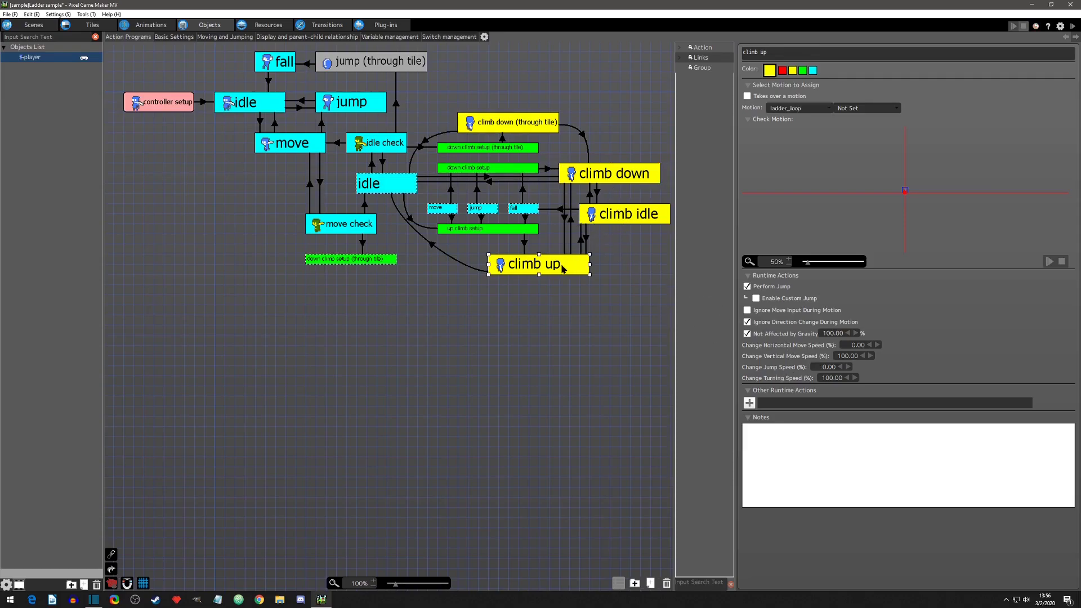
pyautogui.click(622, 213)
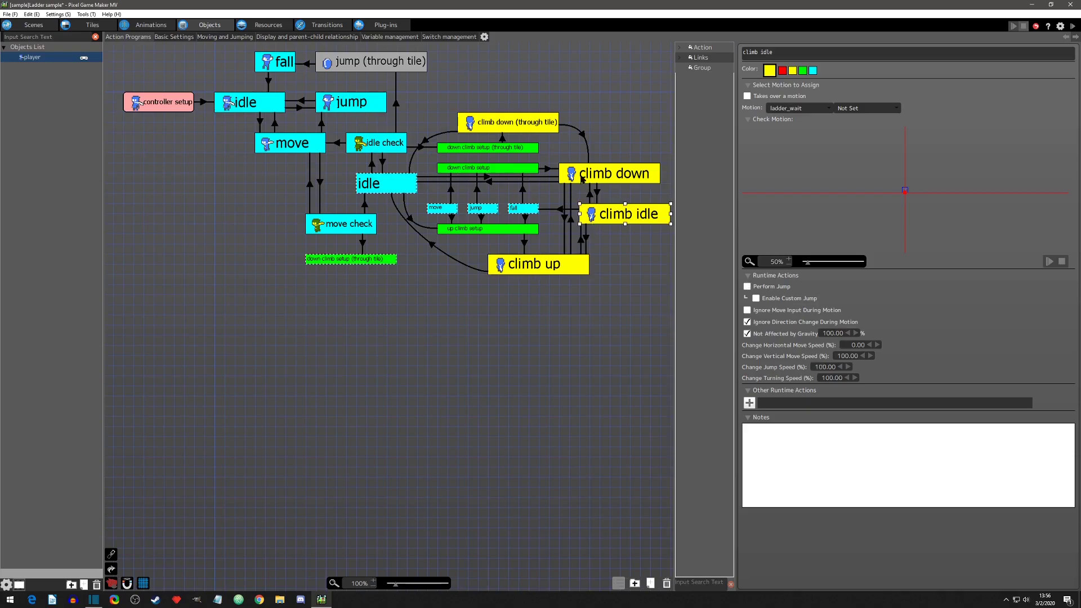
pyautogui.click(514, 122)
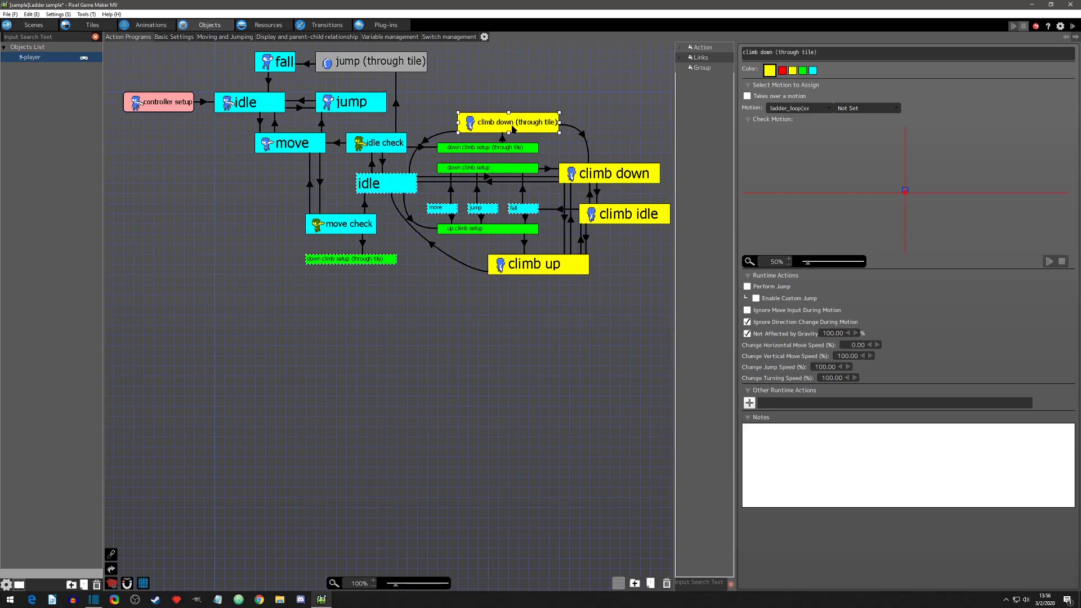